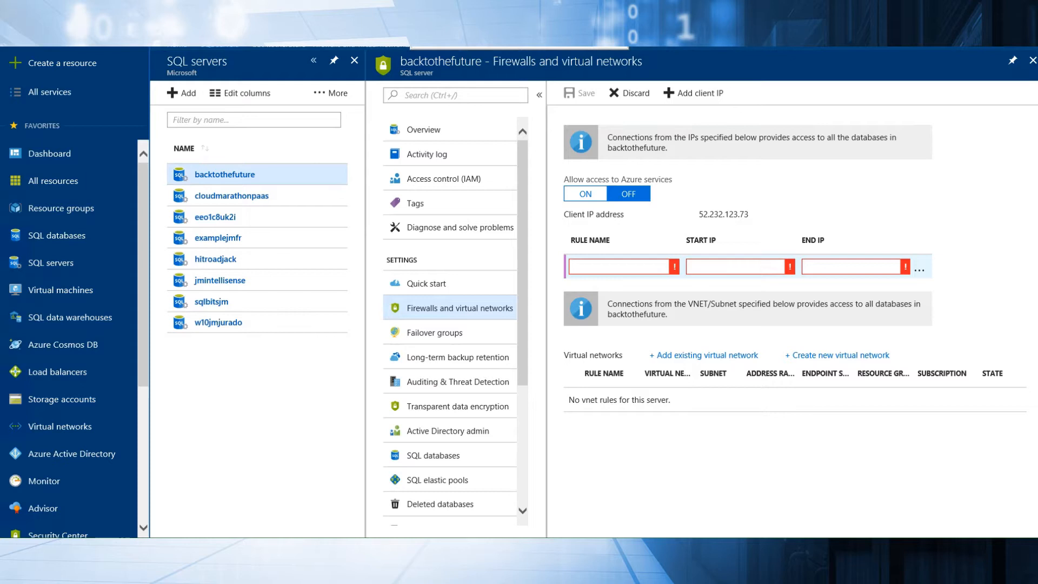
pyautogui.moveTo(832, 224)
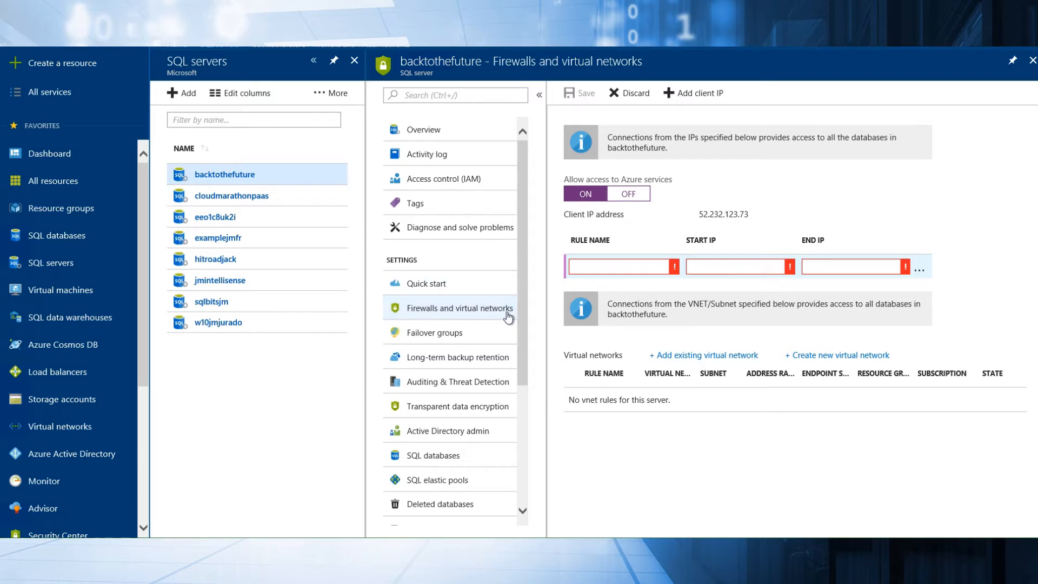
pyautogui.moveTo(597, 153)
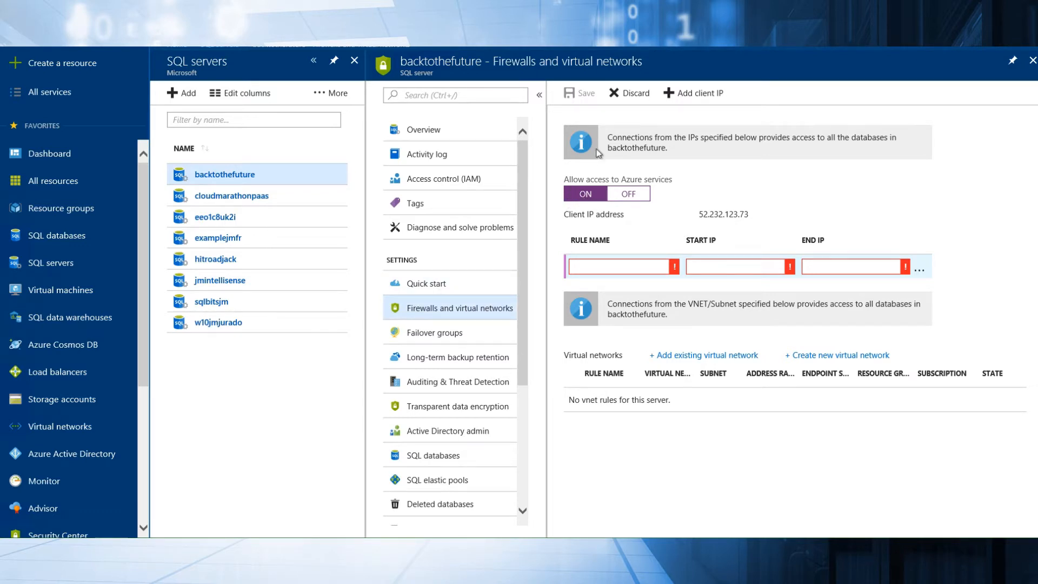
pyautogui.moveTo(706, 209)
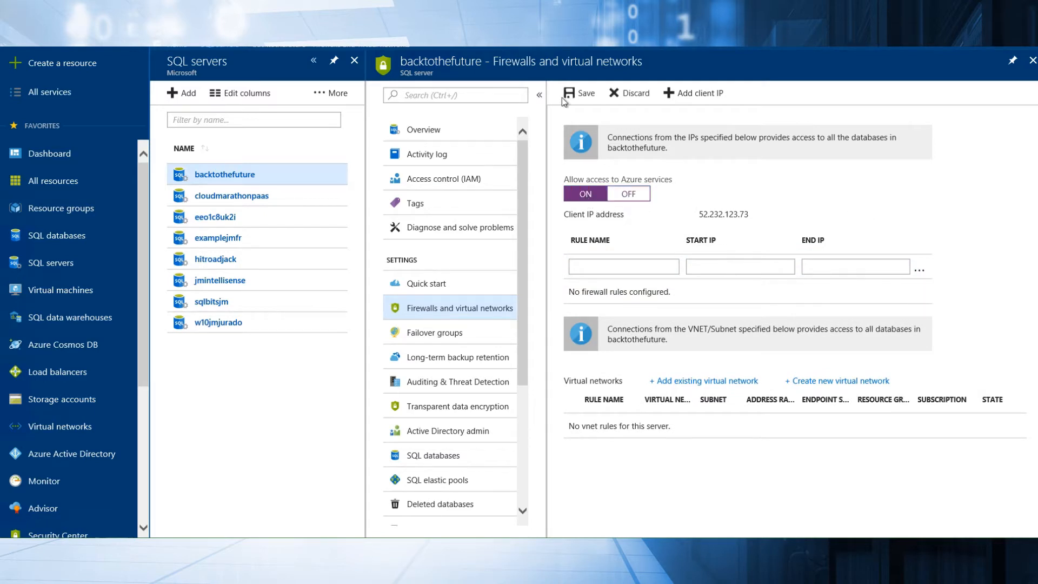
# - Save the firewall setting allowing Azure services access to backtothefuture and confirm the success dialog
pyautogui.click(572, 93)
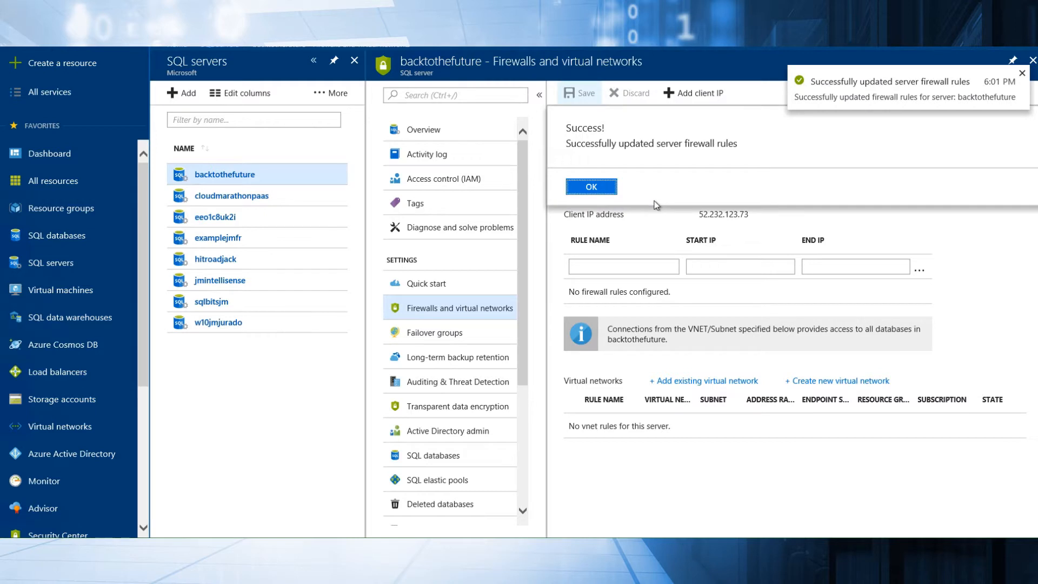
pyautogui.click(590, 186)
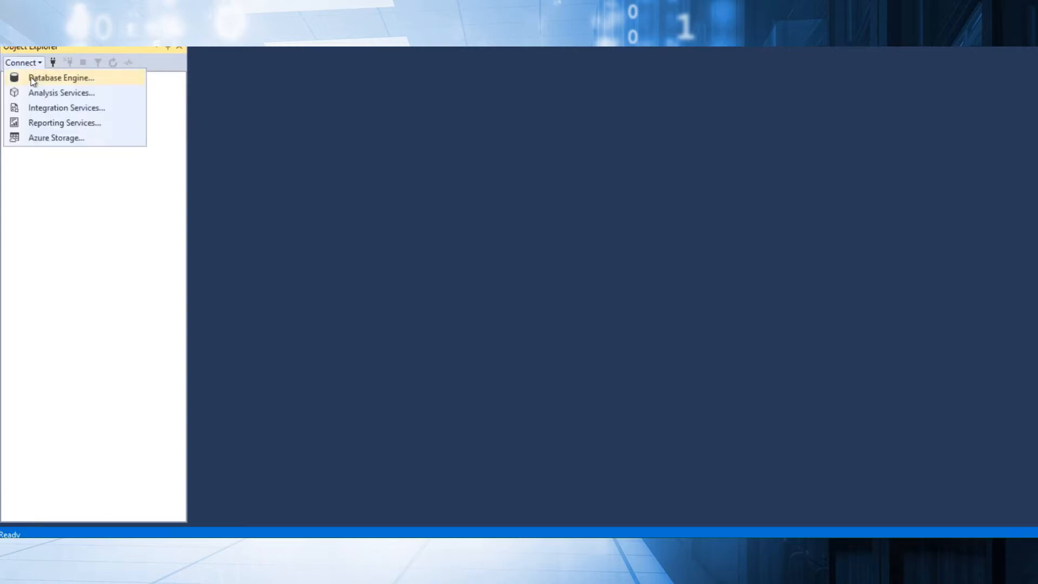
# - Connect the Database Engine to backtothefuture.database.windows.net using the login password
pyautogui.click(60, 77)
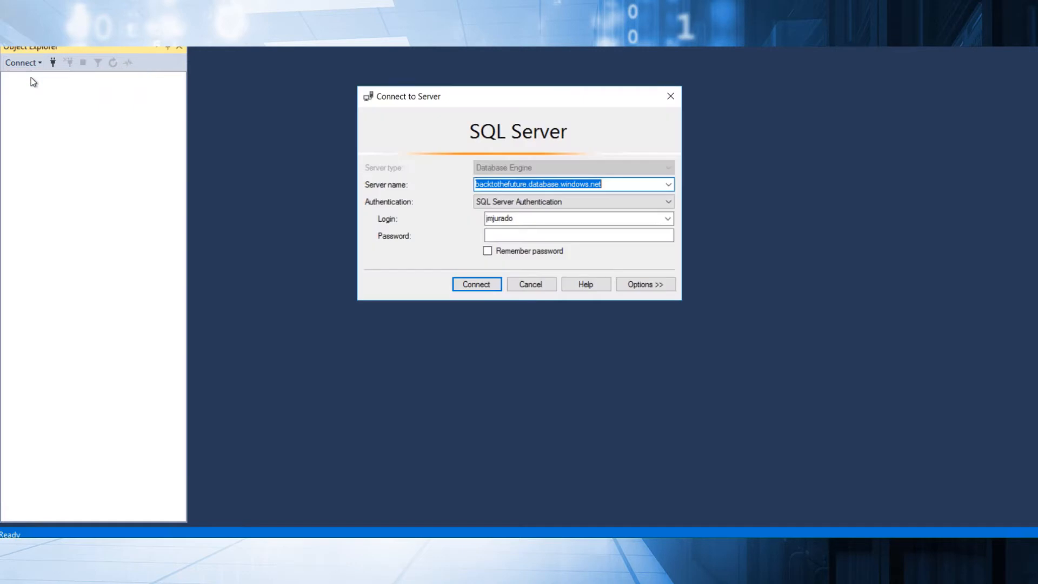
pyautogui.click(578, 235)
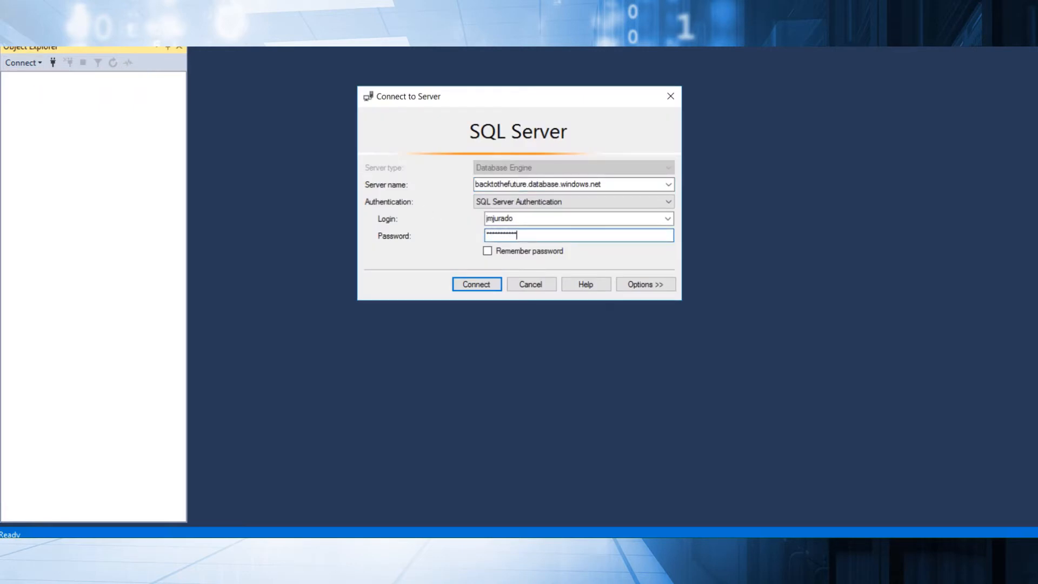
pyautogui.click(477, 284)
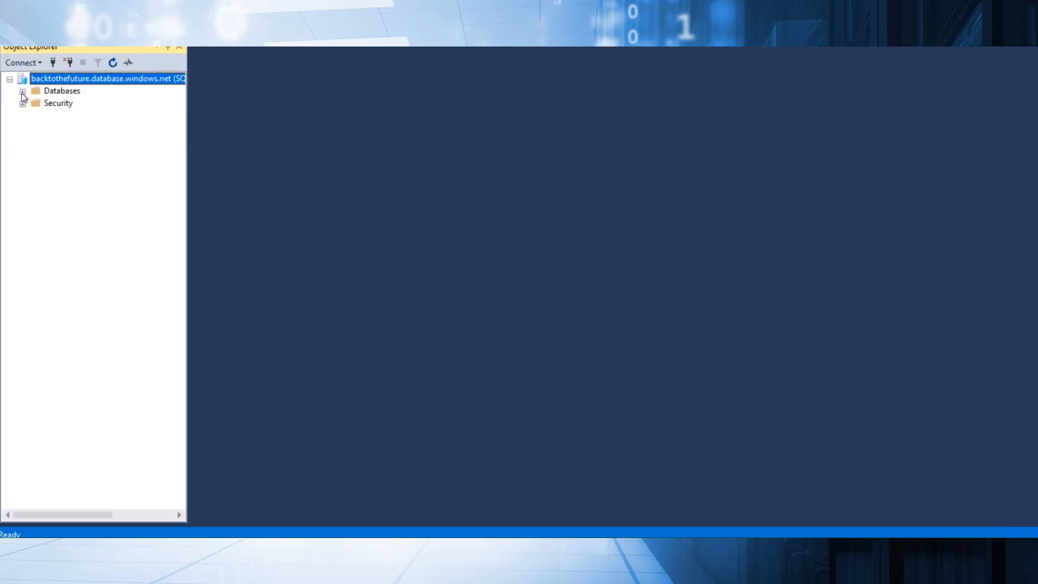
# - Expand Databases, then MyDB's Views and Tables in Object Explorer
pyautogui.click(21, 90)
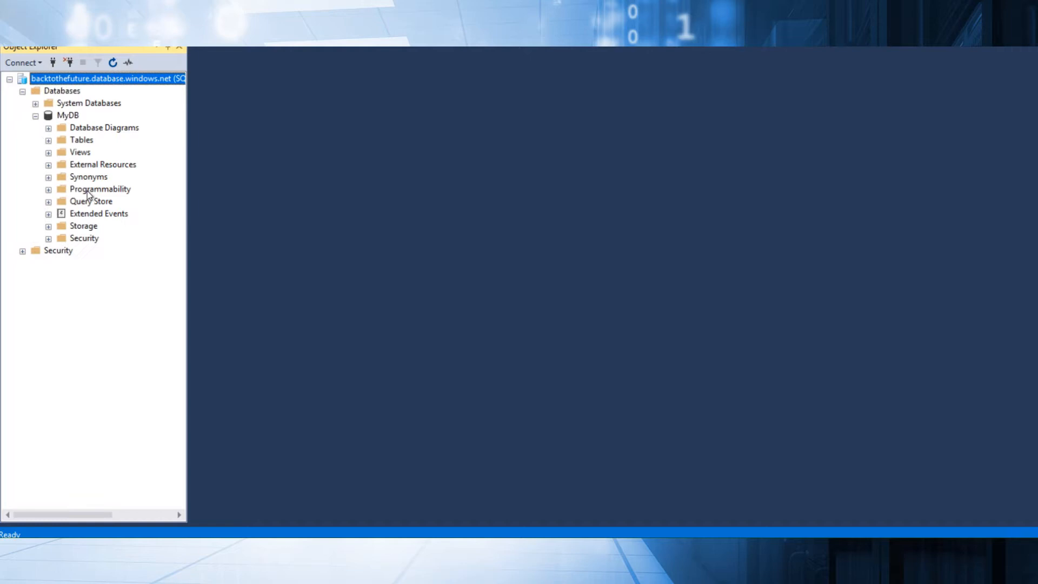
pyautogui.click(48, 152)
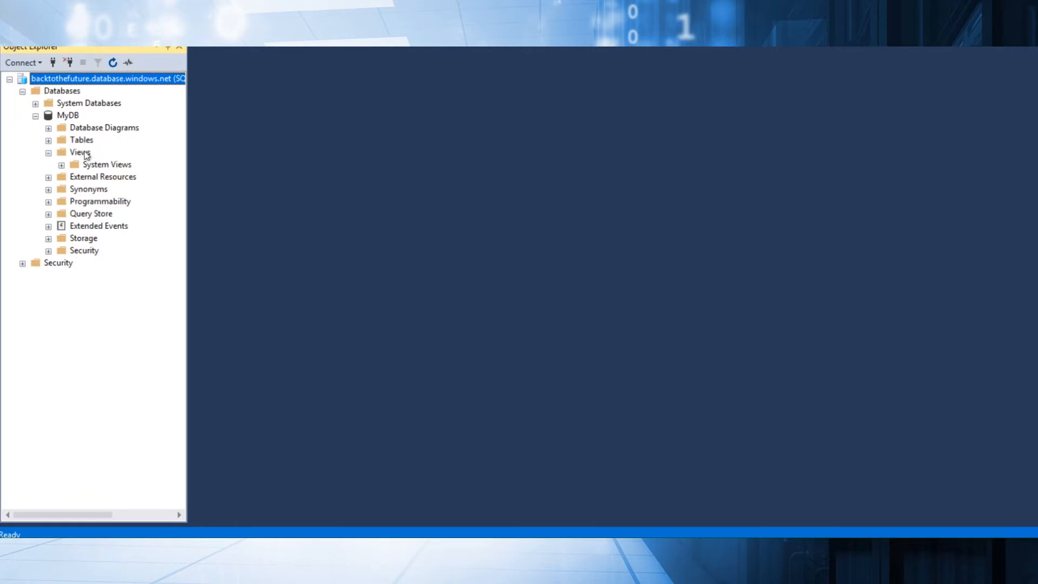
pyautogui.click(48, 140)
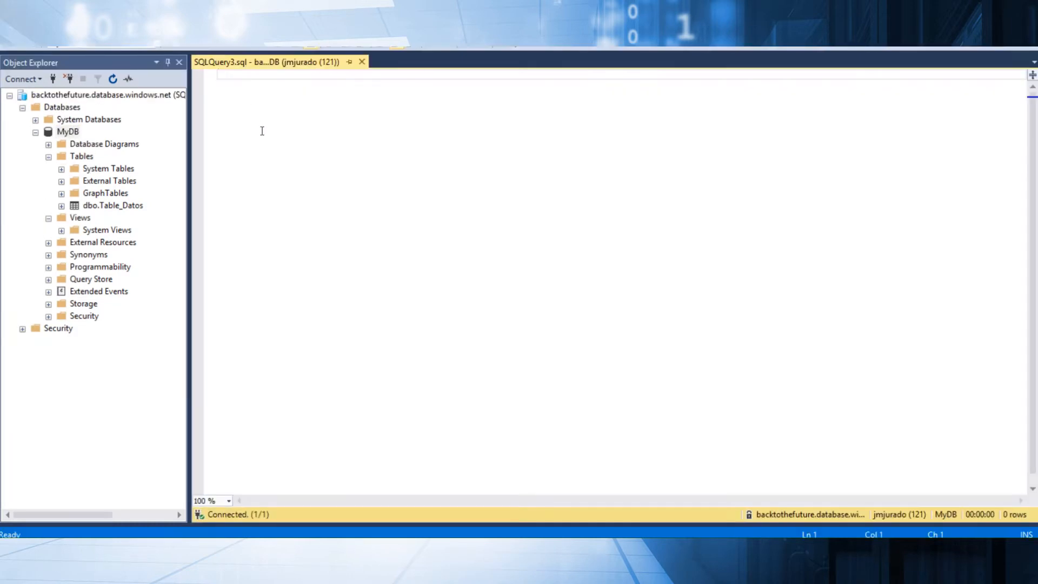
# - Run 'select * from sys.dm_exec_connections', returning eight connection rows
pyautogui.write('select * from')
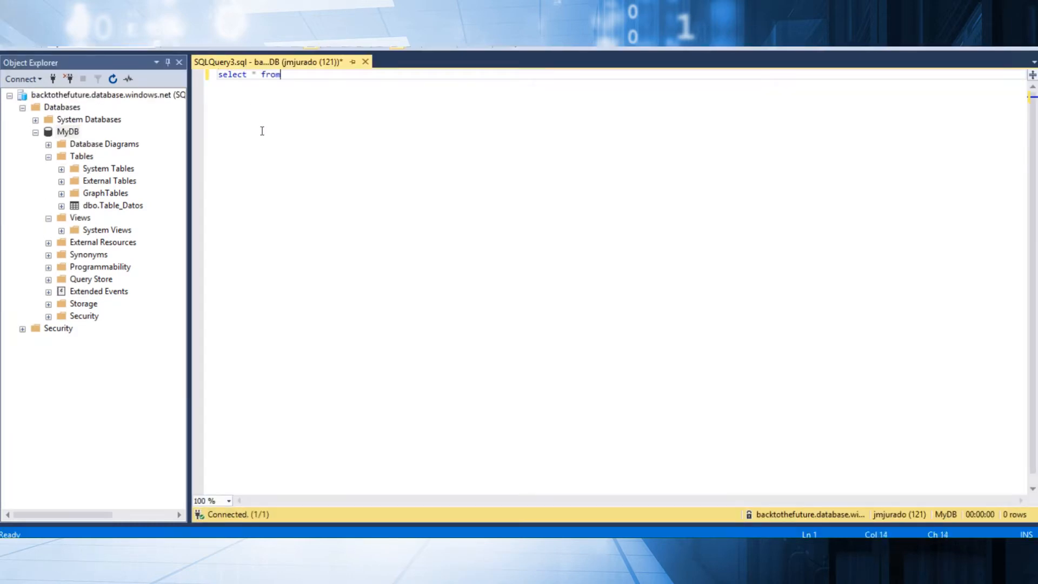
pyautogui.write('sys.dm_exec_connections')
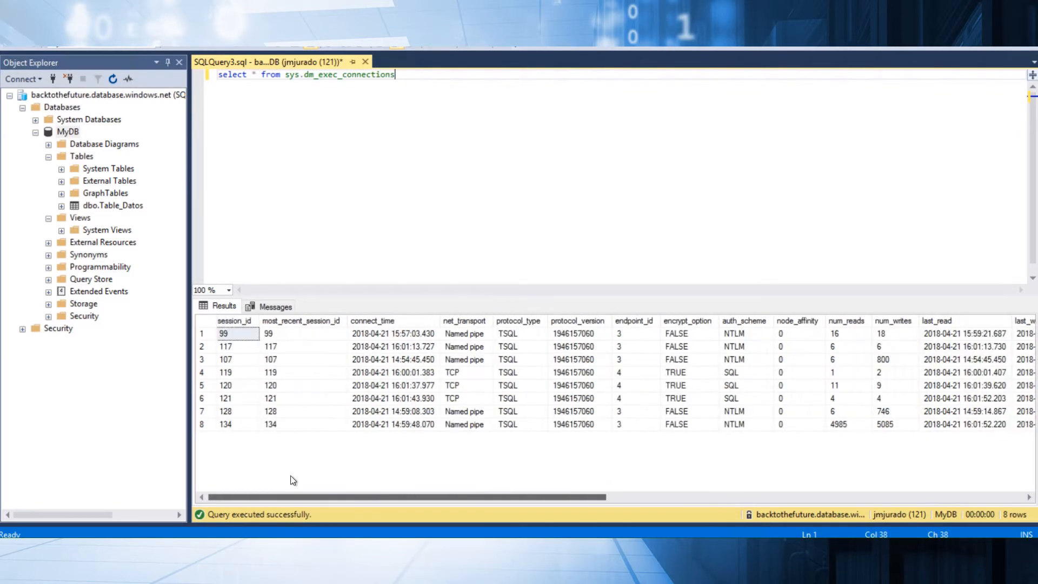
pyautogui.moveTo(232, 475)
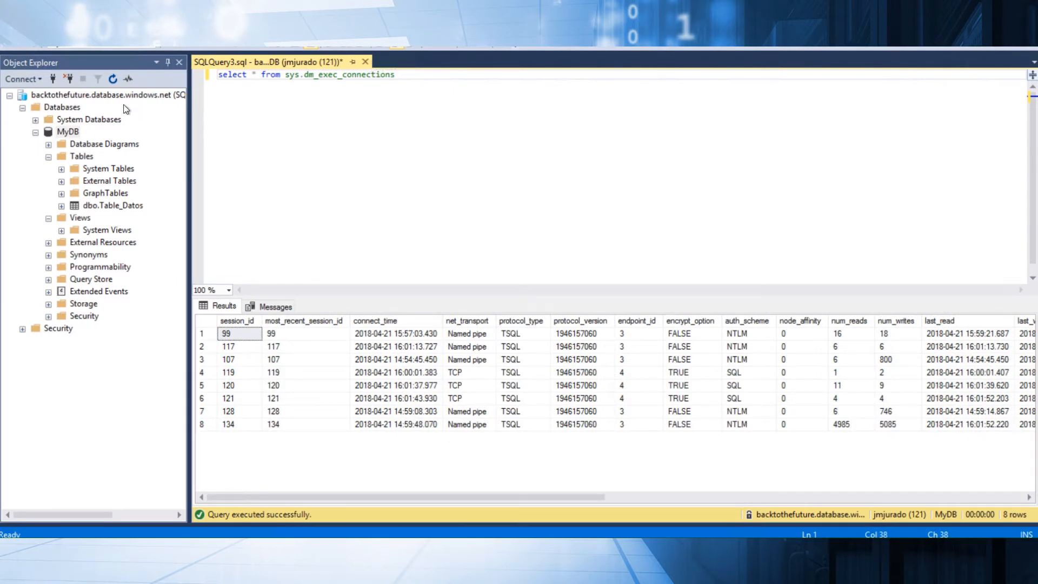
pyautogui.click(106, 94)
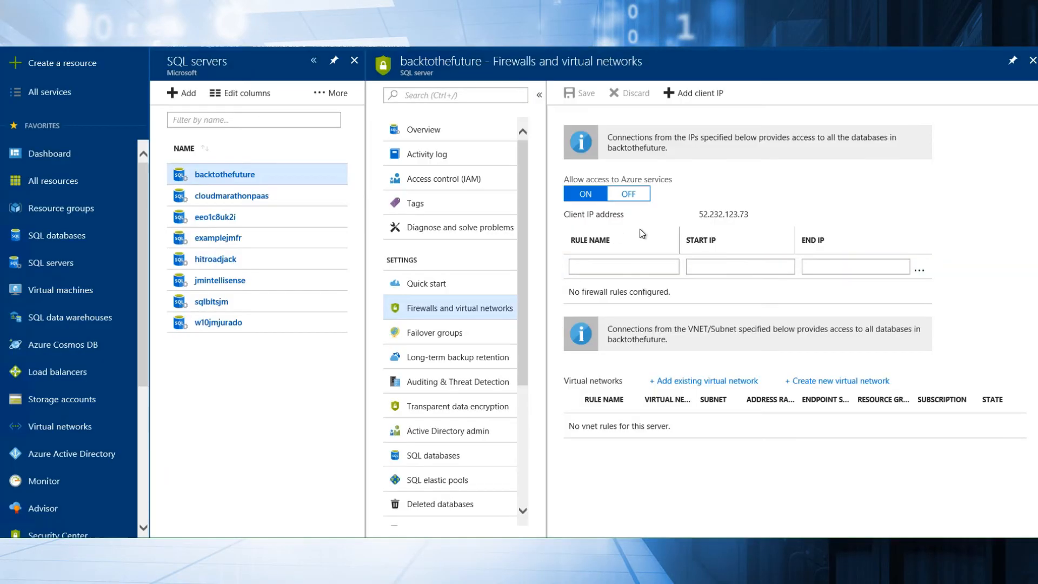
# - Turn 'Allow access to Azure services' OFF, save, and confirm the update
pyautogui.click(629, 194)
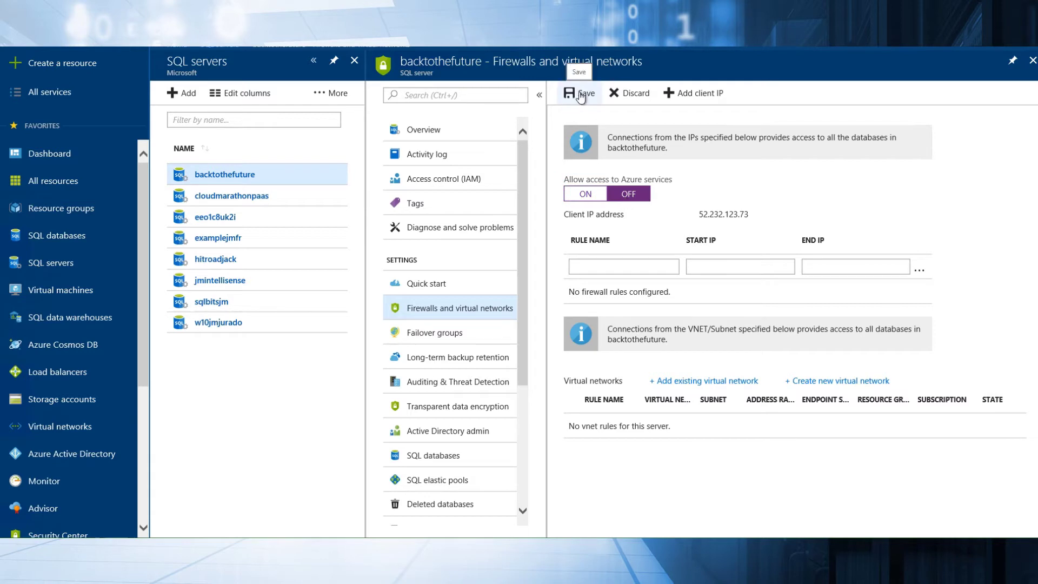
pyautogui.click(574, 93)
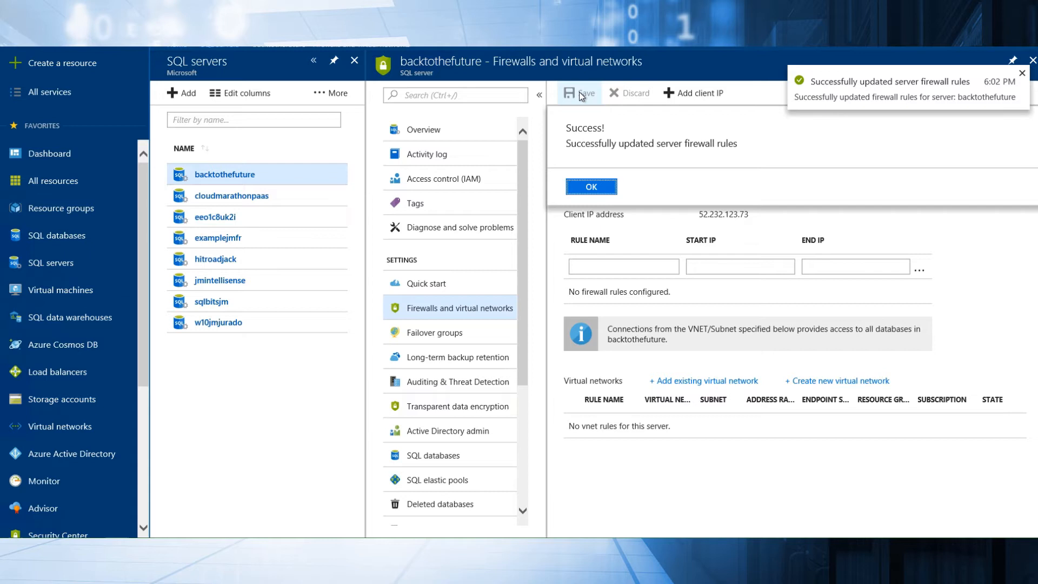
pyautogui.click(591, 186)
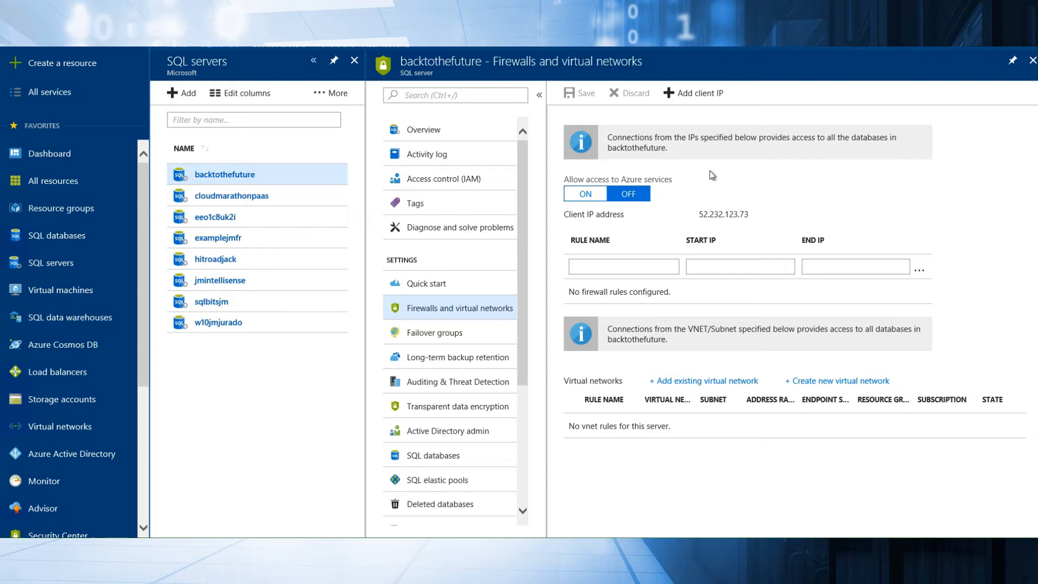
pyautogui.moveTo(304, 338)
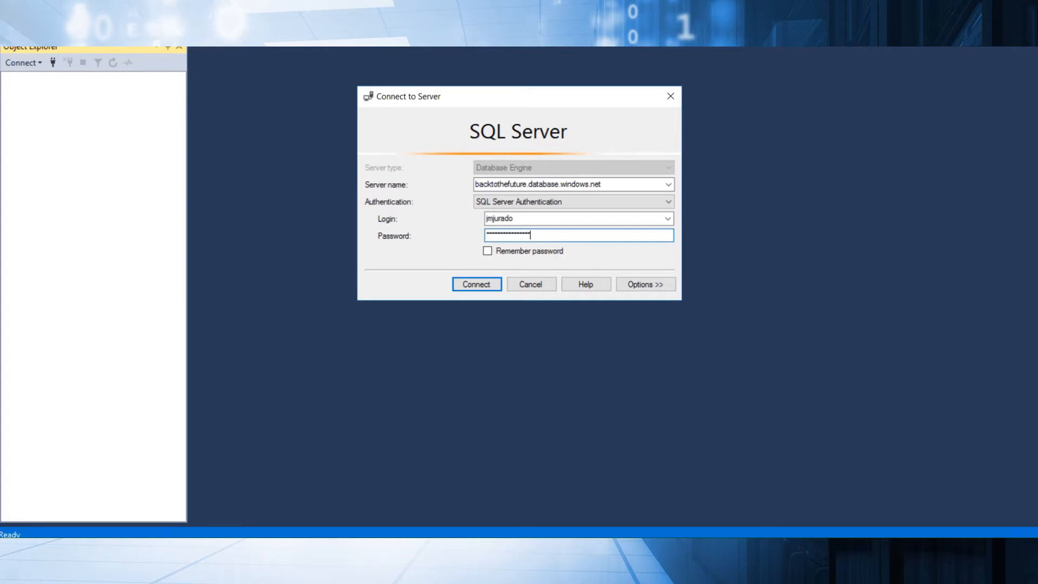
# - Retry connecting to backtothefuture and dismiss the 40914 client-not-allowed error
pyautogui.click(477, 284)
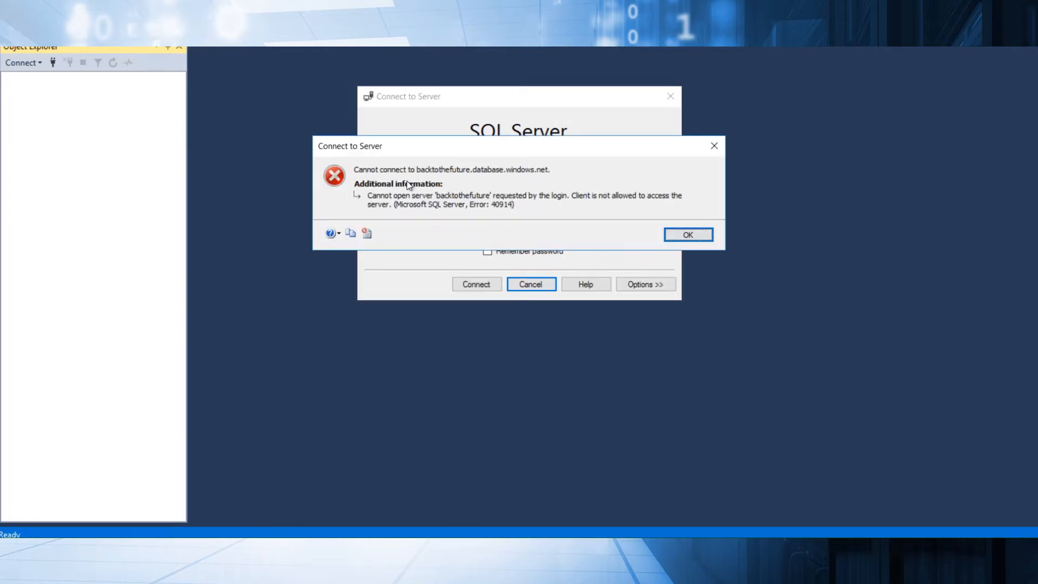
pyautogui.moveTo(386, 213)
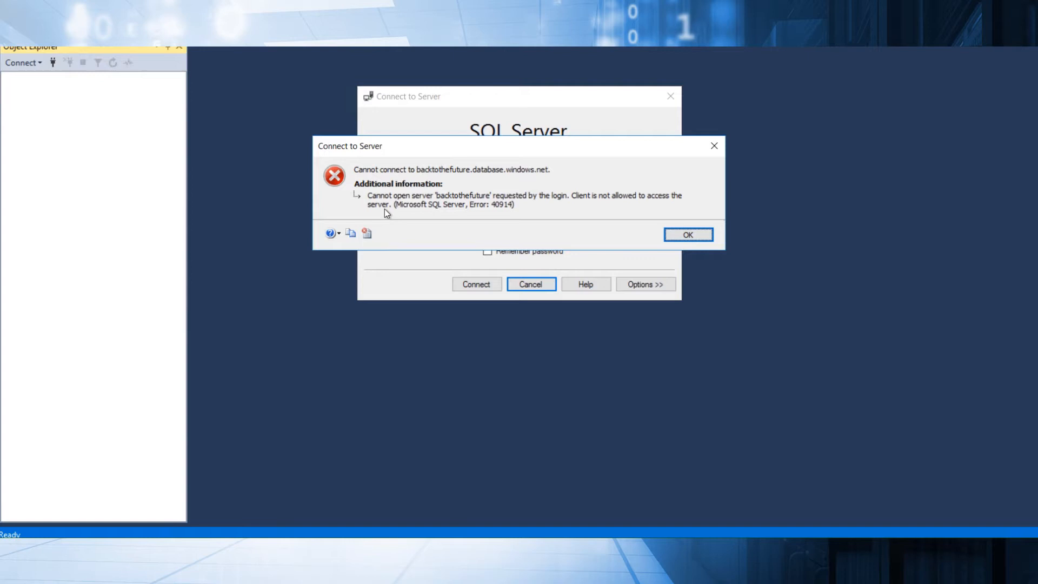
pyautogui.moveTo(422, 217)
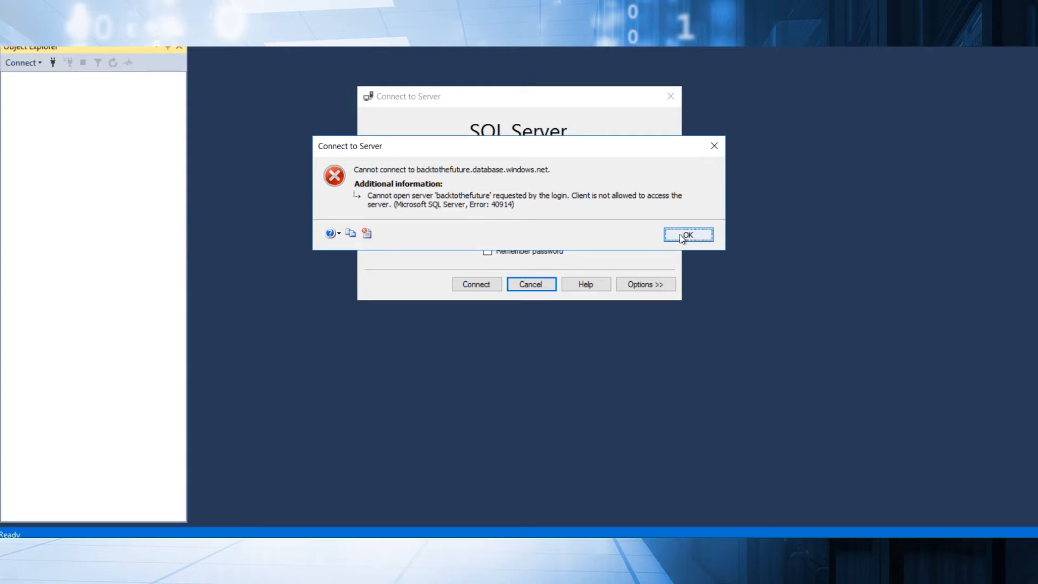
pyautogui.click(687, 235)
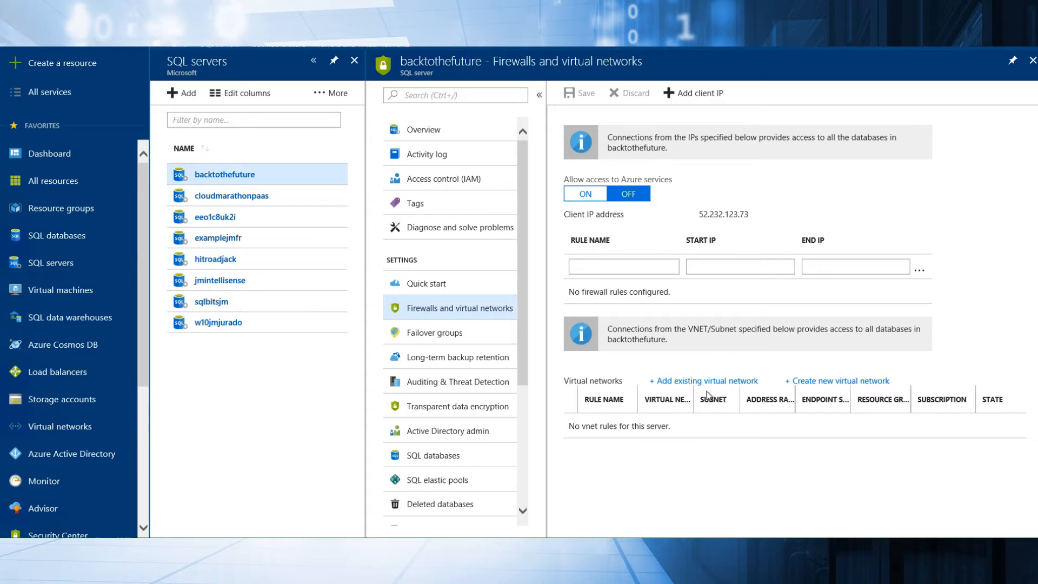
pyautogui.moveTo(687, 385)
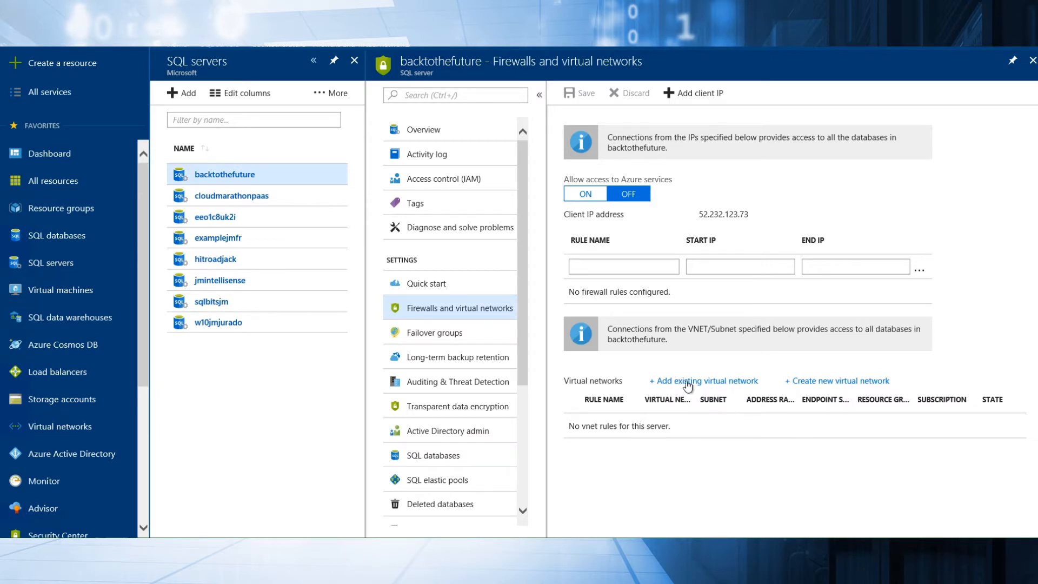
# - Add virtual network rule newVnetRule1 for grpbacktothefuture-vnet subnet default
pyautogui.click(690, 380)
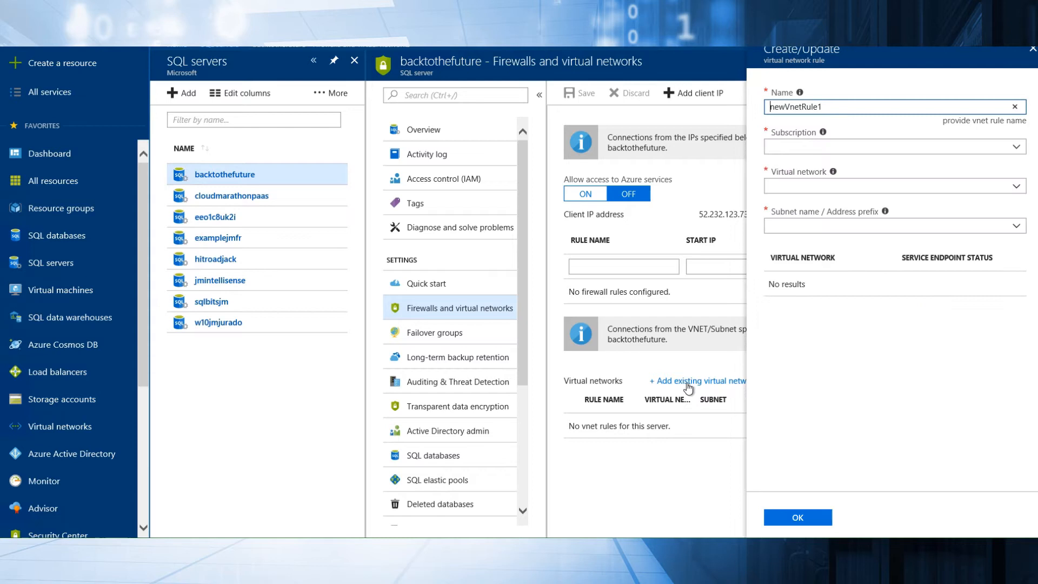
pyautogui.click(891, 147)
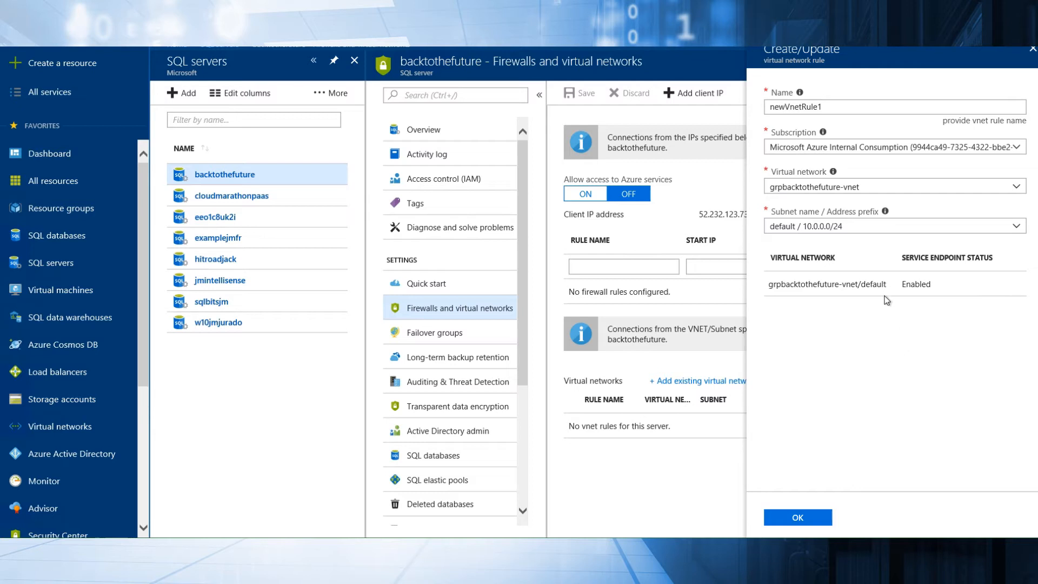
pyautogui.moveTo(820, 302)
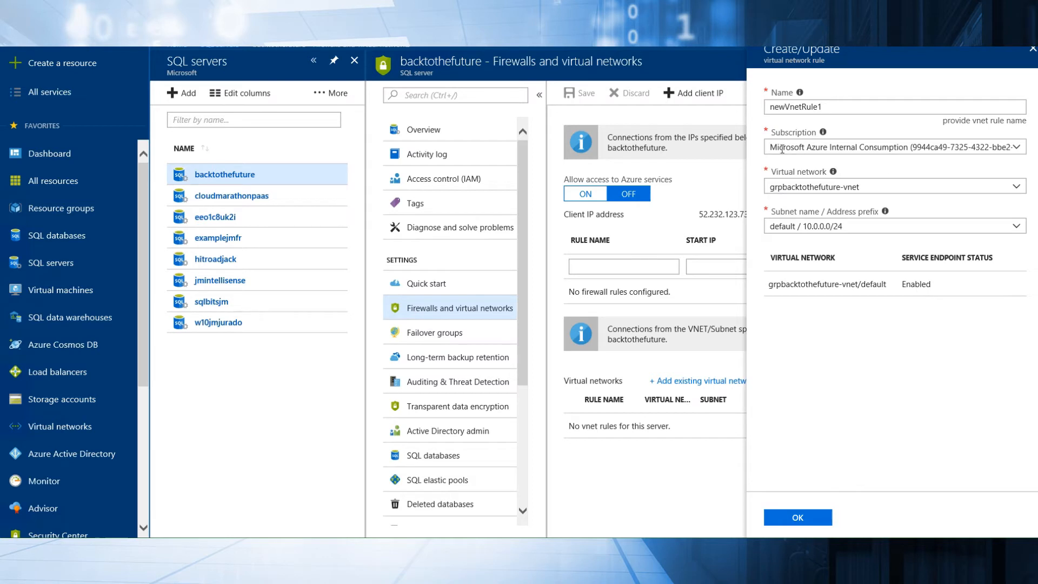
pyautogui.moveTo(255, 210)
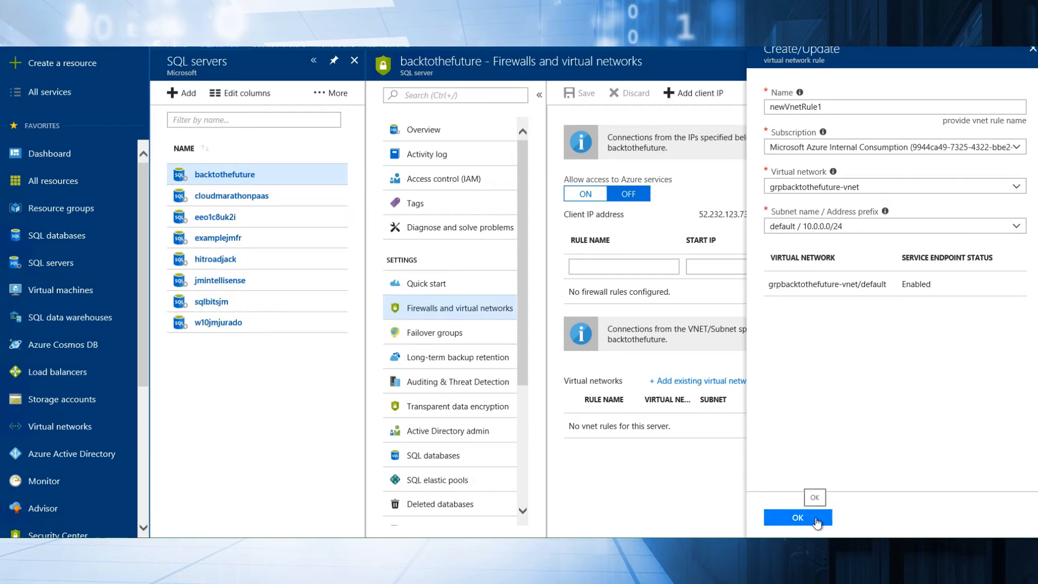
pyautogui.click(797, 517)
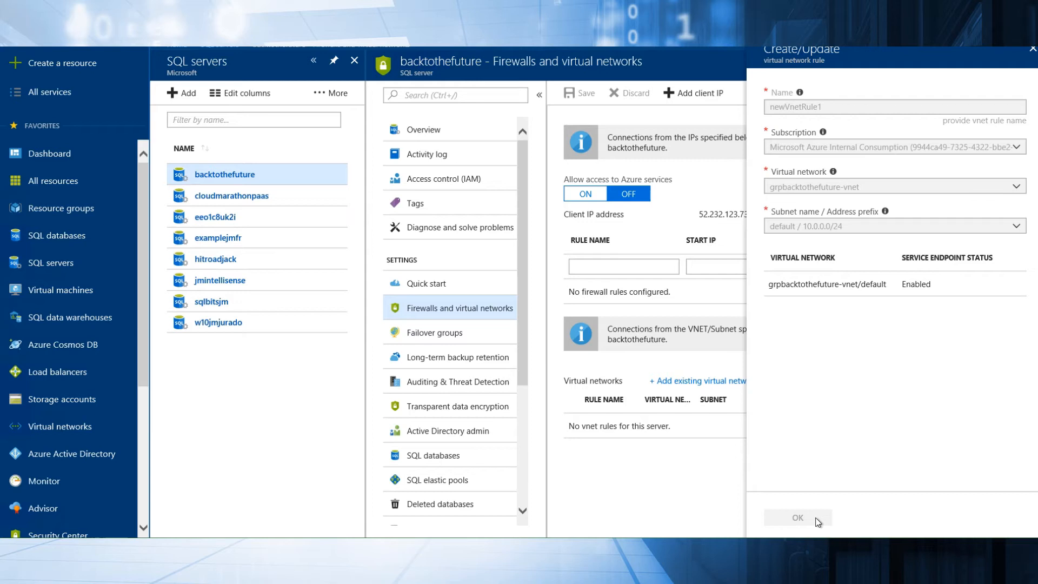
pyautogui.moveTo(691, 490)
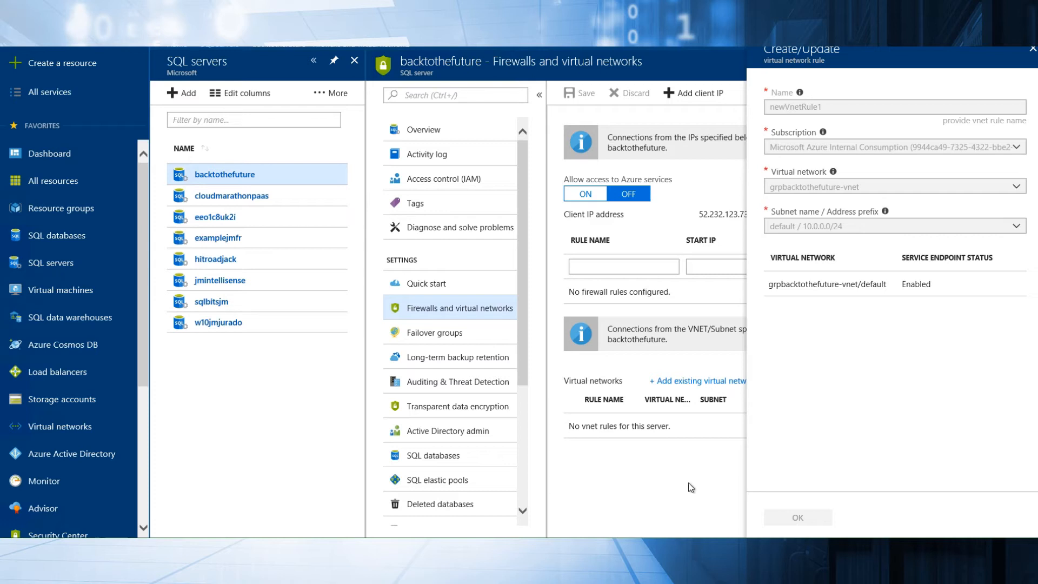
pyautogui.moveTo(699, 485)
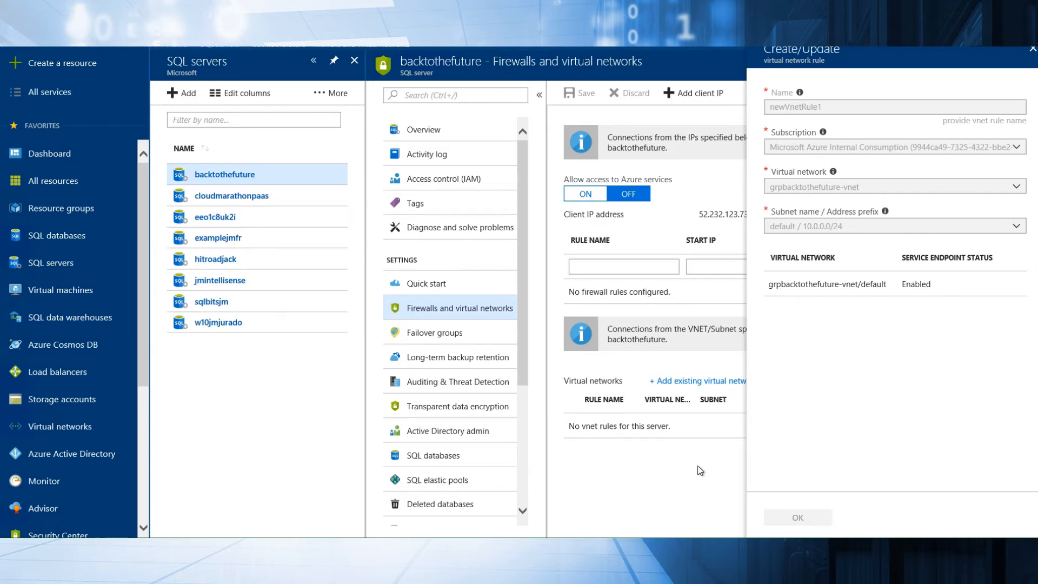
pyautogui.click(797, 517)
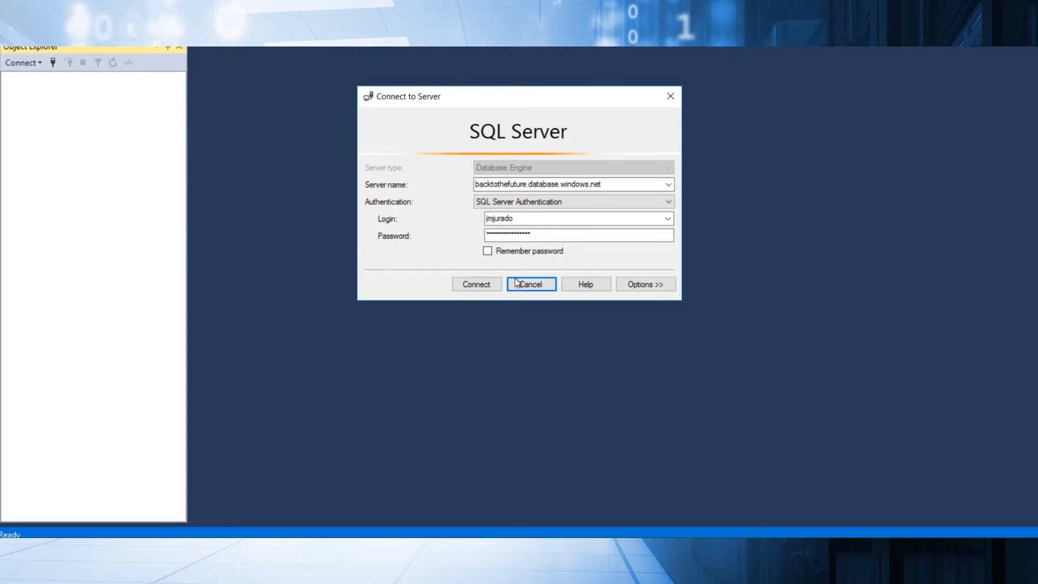
# - Reconnect to backtothefuture and expand Databases and MyDB
pyautogui.click(476, 283)
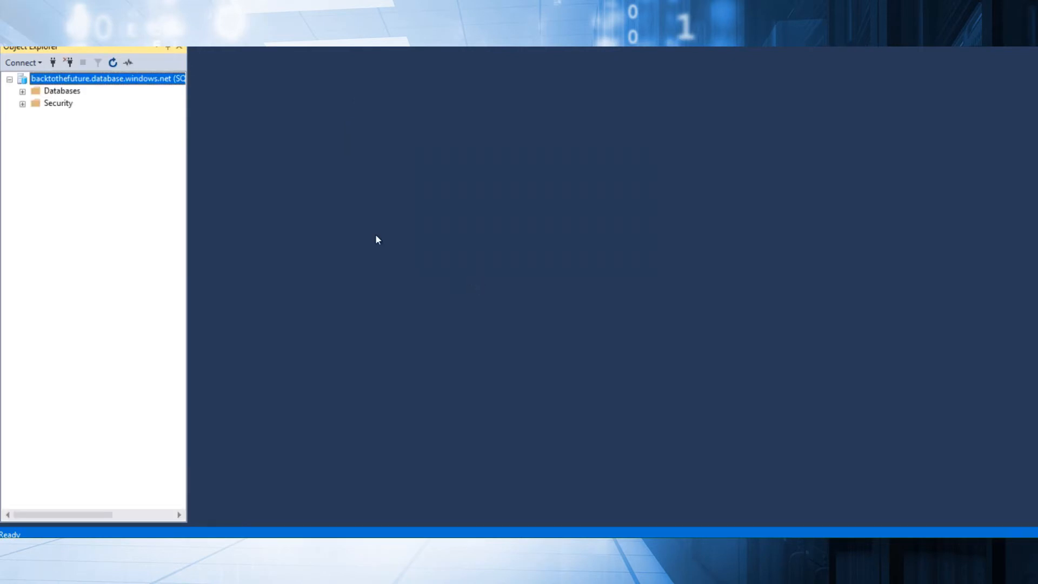
pyautogui.click(23, 91)
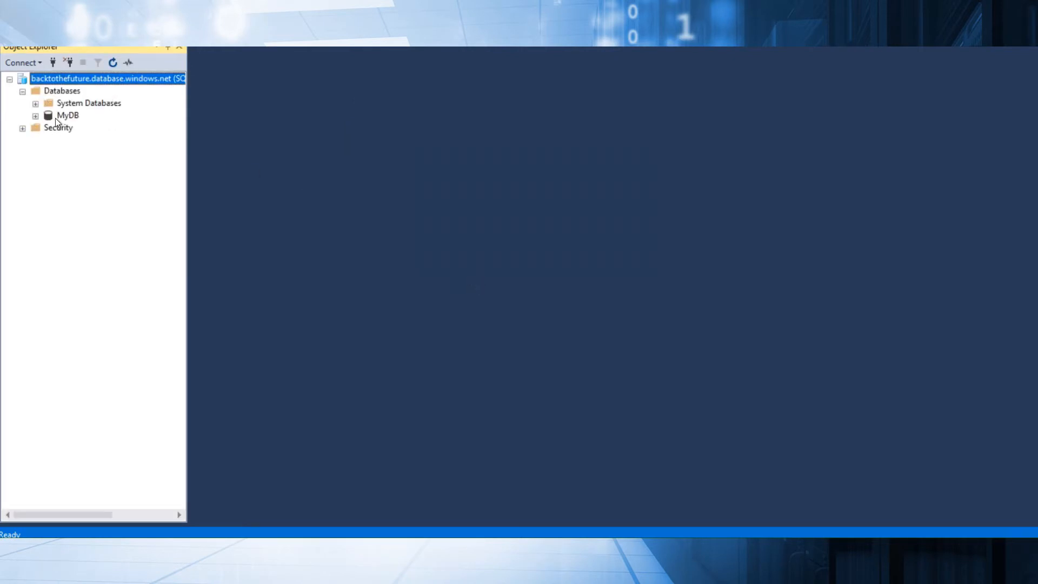
pyautogui.click(66, 115)
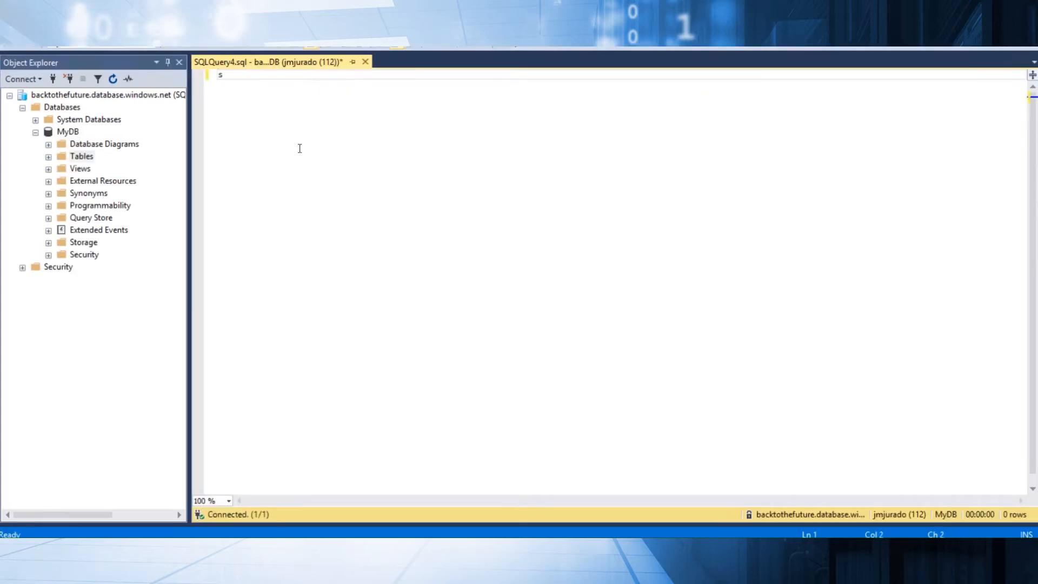
# - Run 'select * from sys.dm_exec_connections', showing clients from 10.0.0.4
pyautogui.write('elect * from')
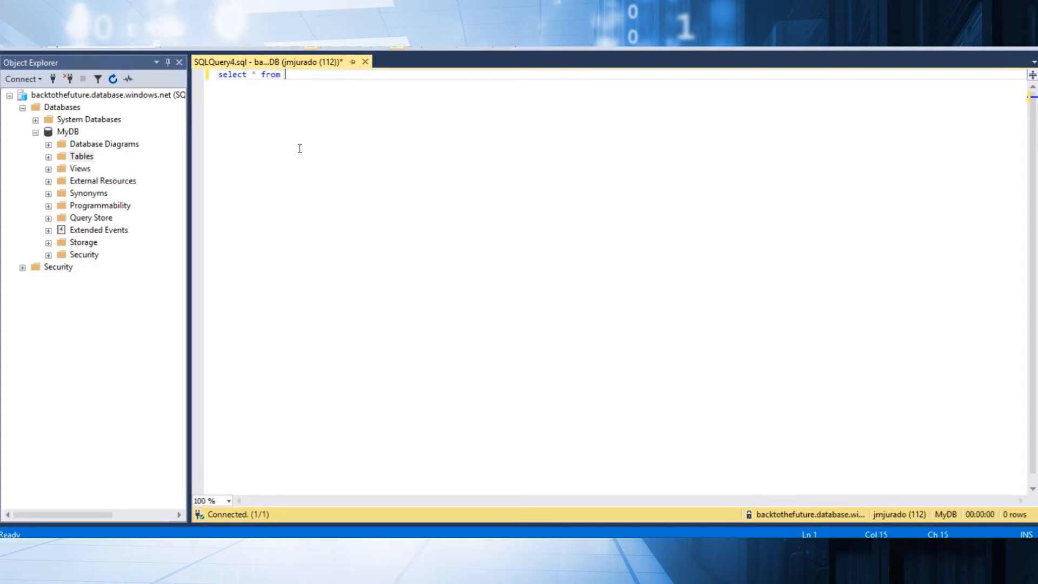
pyautogui.write('sys.dm_exec_connections')
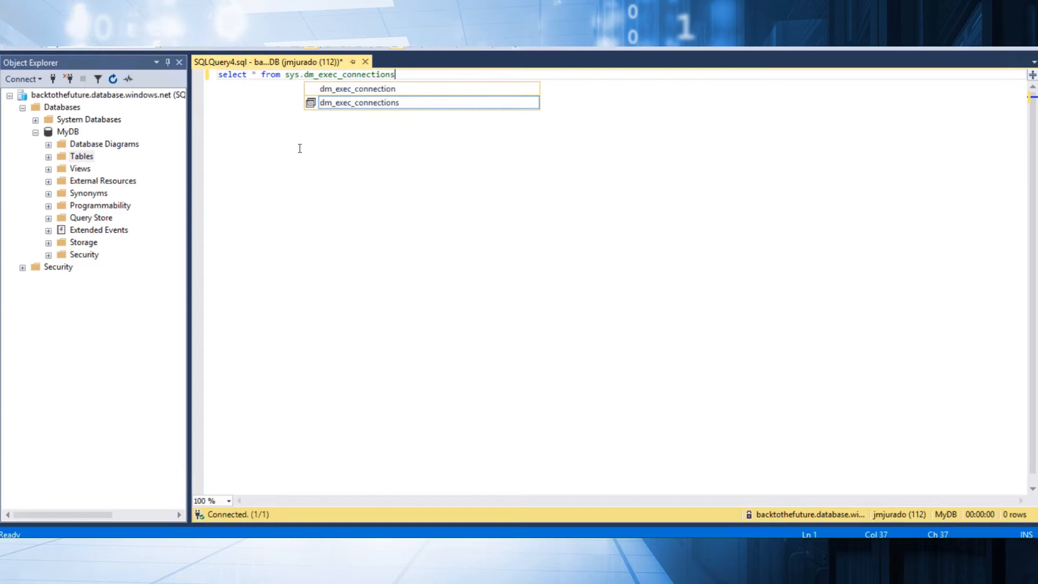
pyautogui.press('F5')
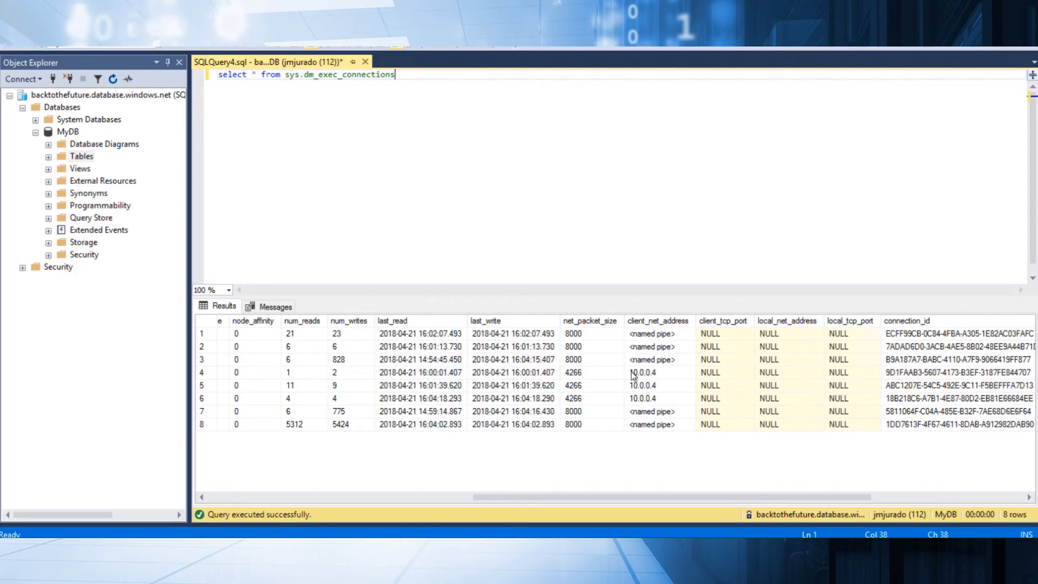
pyautogui.moveTo(646, 385)
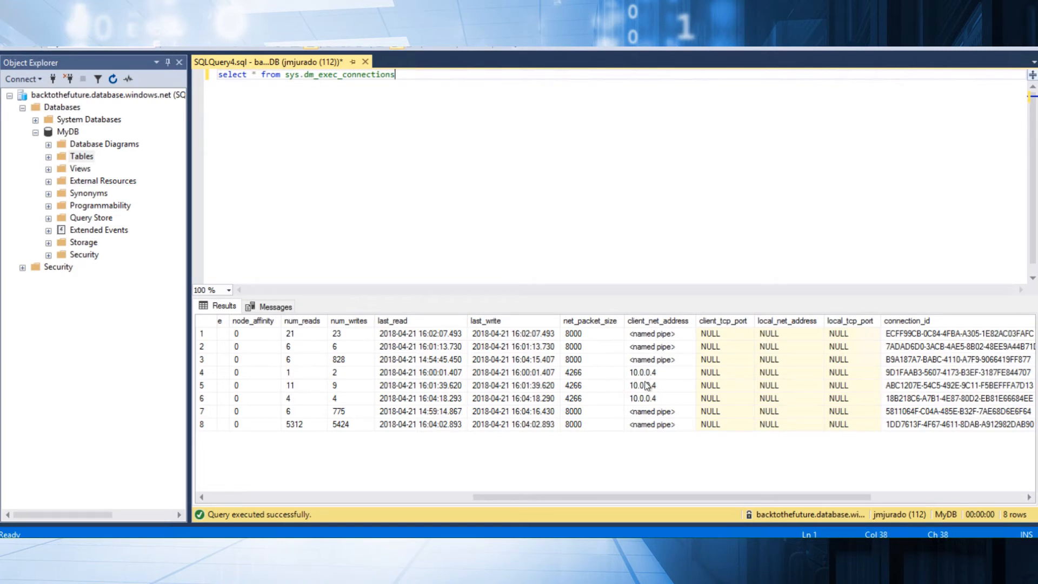
pyautogui.moveTo(665, 377)
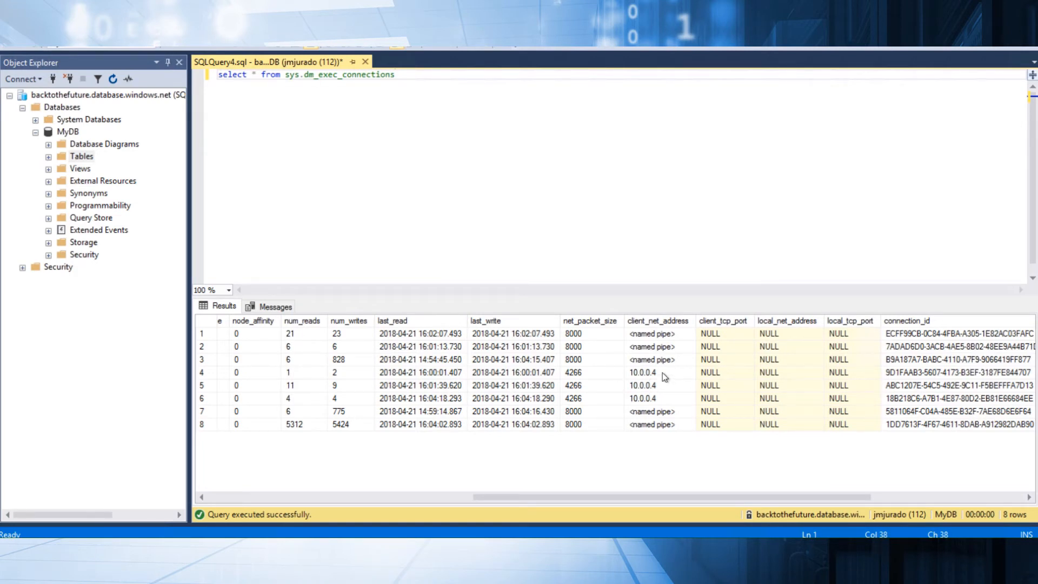
pyautogui.moveTo(485, 536)
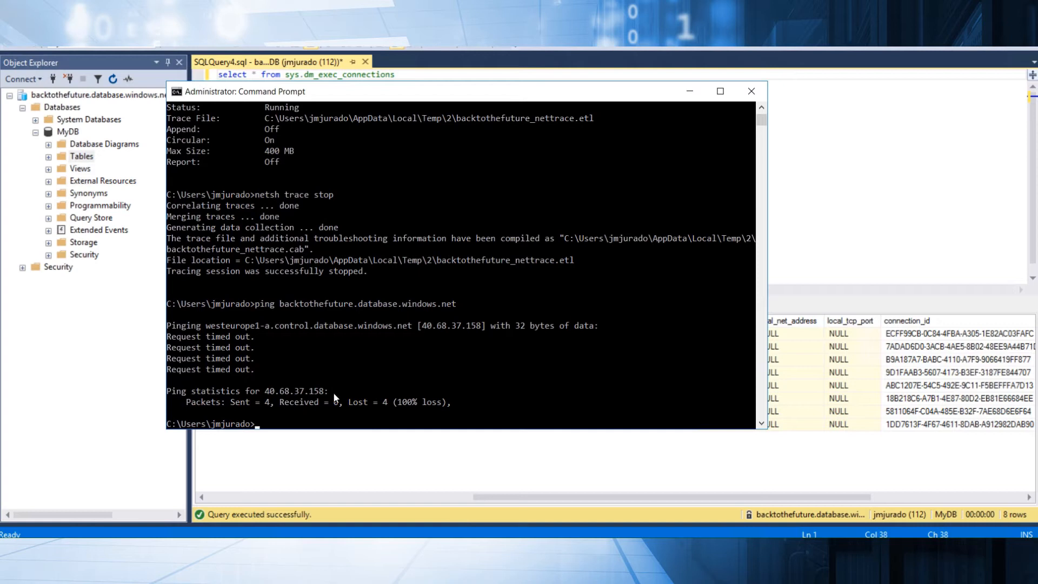
# - Ping backtothefuture.database.windows.net twice, all requests timing out, then clear the screen with cls
pyautogui.write('ping backtothefuture.database.windows.net')
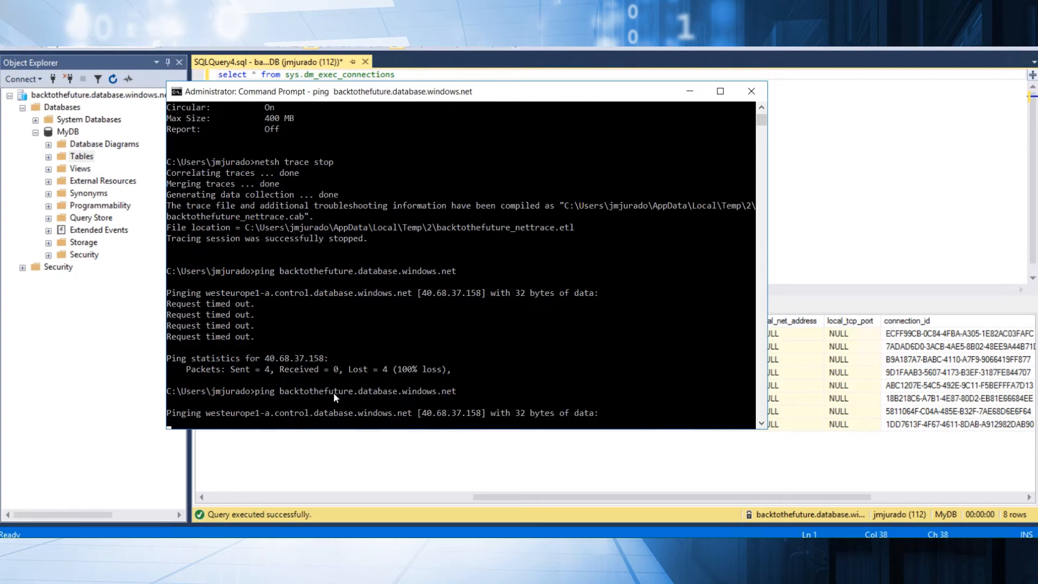
pyautogui.moveTo(464, 408)
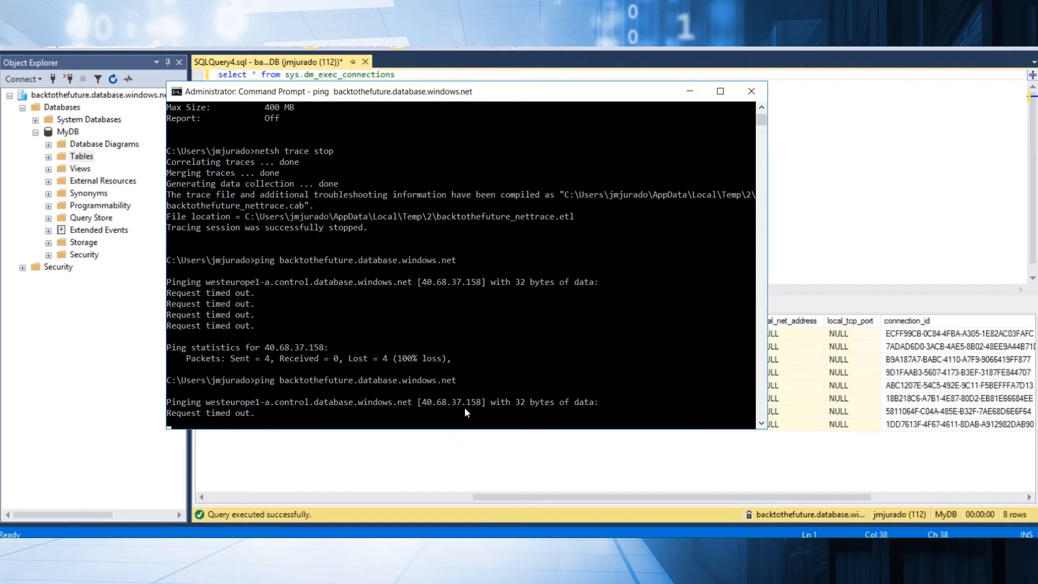
pyautogui.moveTo(439, 410)
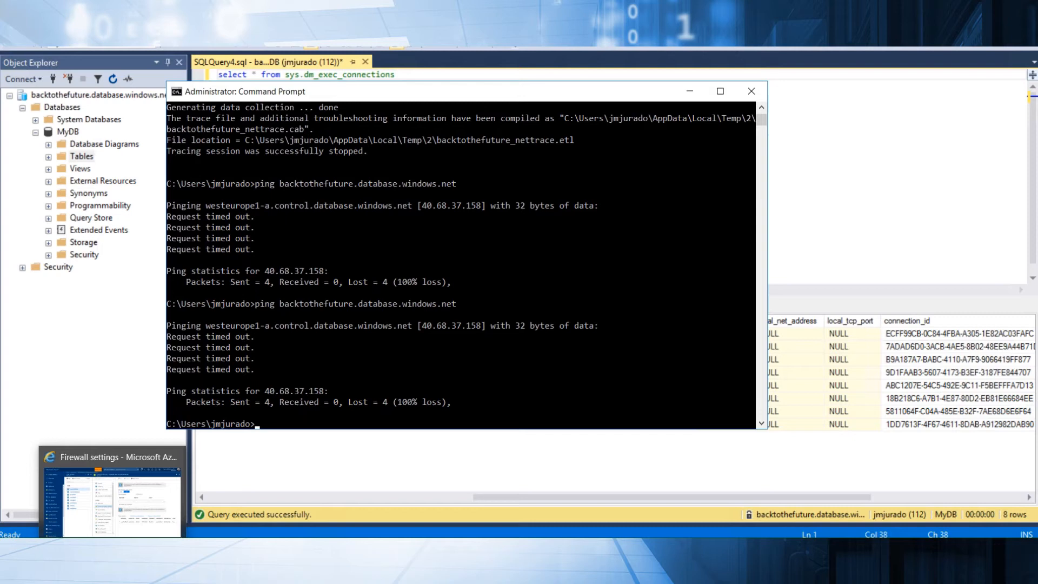
pyautogui.moveTo(486, 493)
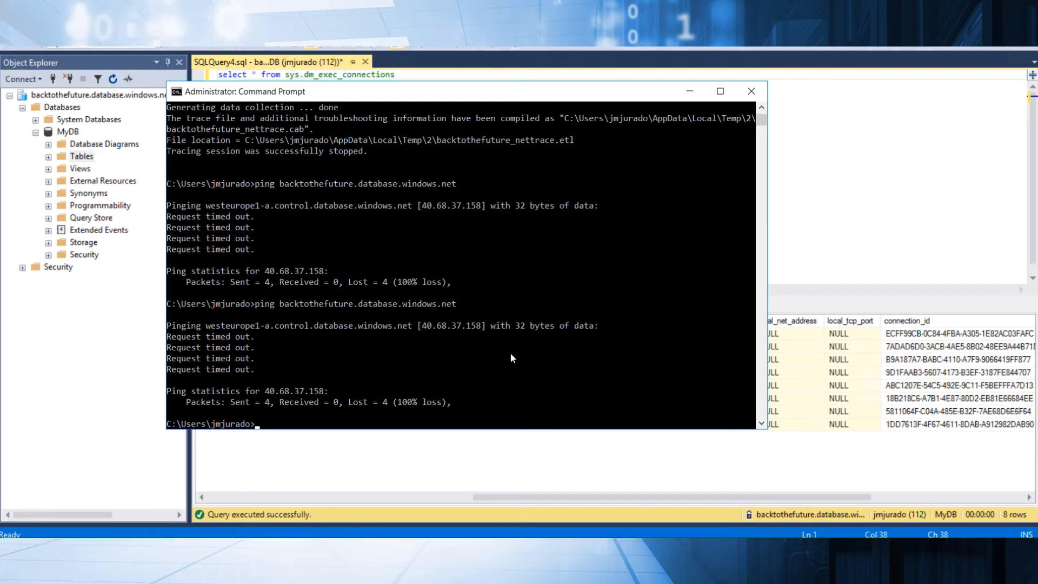
pyautogui.write('cls')
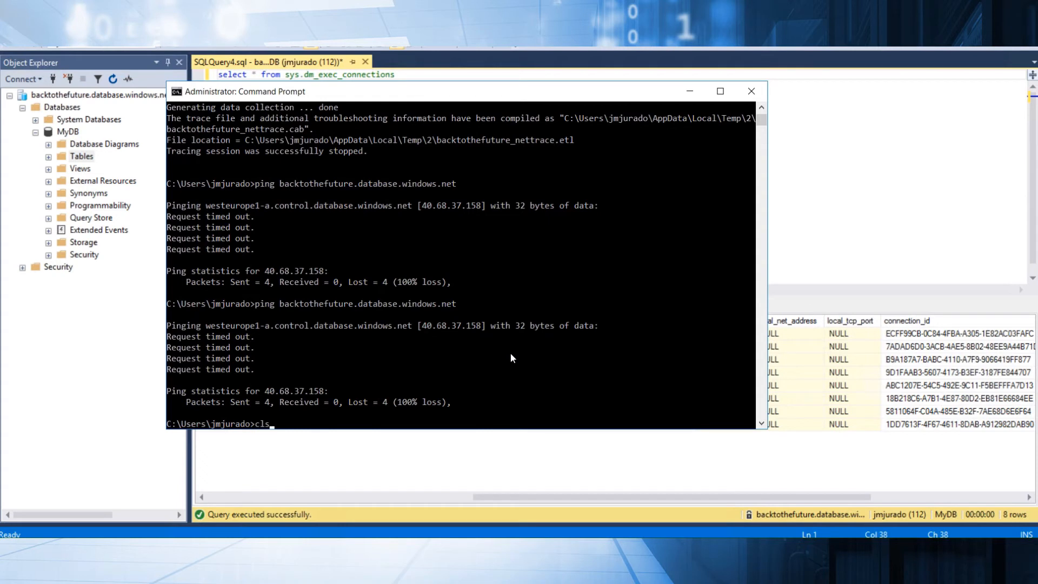
pyautogui.press('Enter')
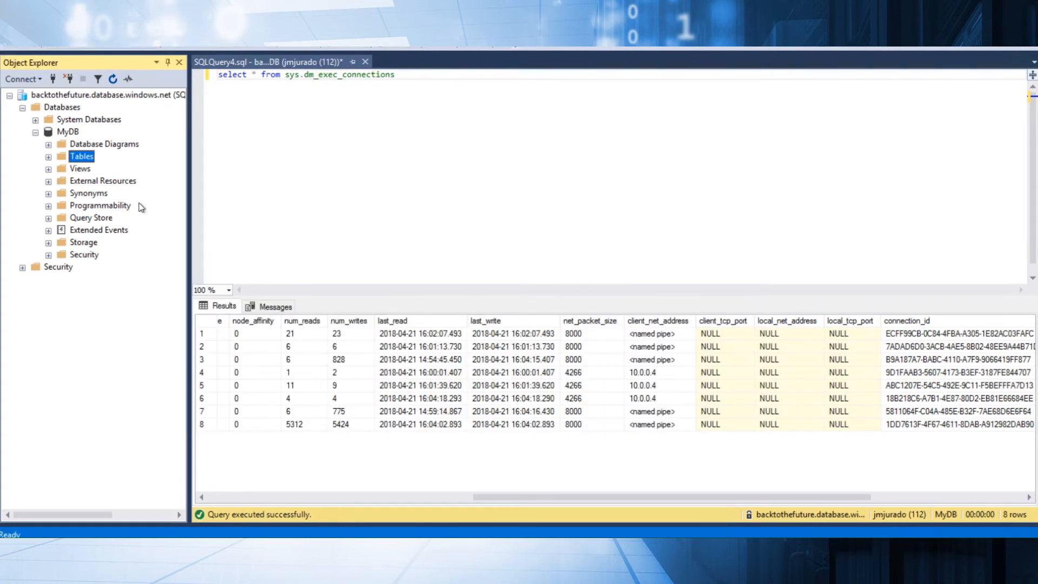
# - Stop any netsh trace and start a circular packet capture trace, maxsize 400, to %temp%
pyautogui.rightClick(46, 94)
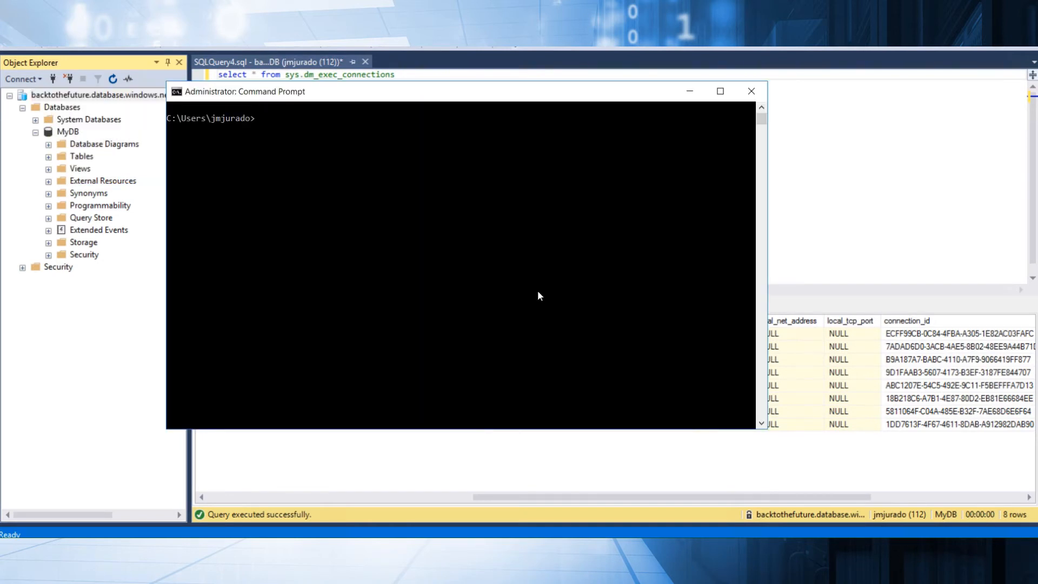
pyautogui.write('netsh trace stop')
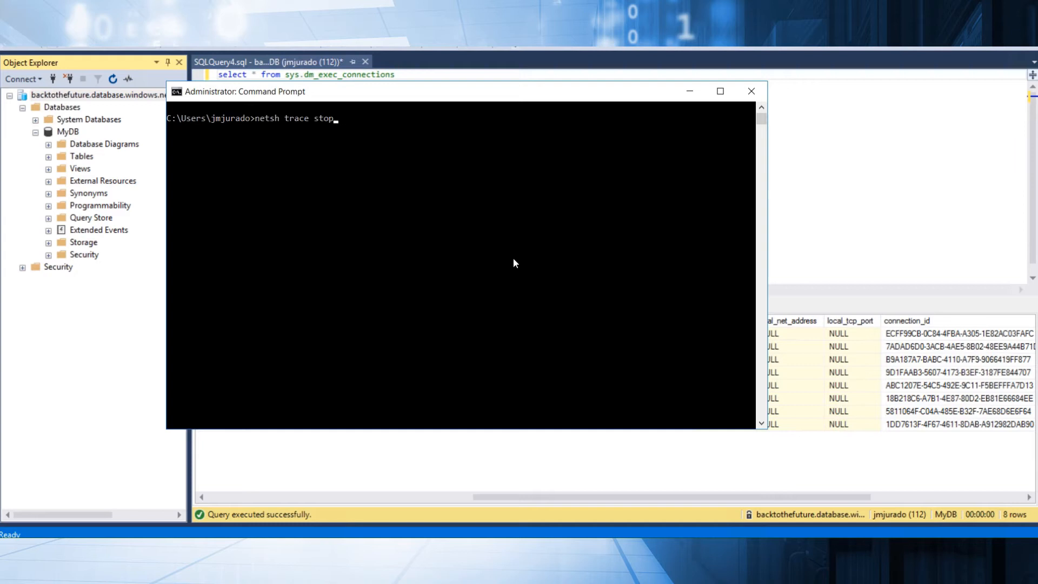
pyautogui.write('netsh trace start capture=yes packettruncatebytes=512 tracefile=%temp%\\%computername%_nettrace.etl maxsize=400 filemode=circular overwrite=yes report=no')
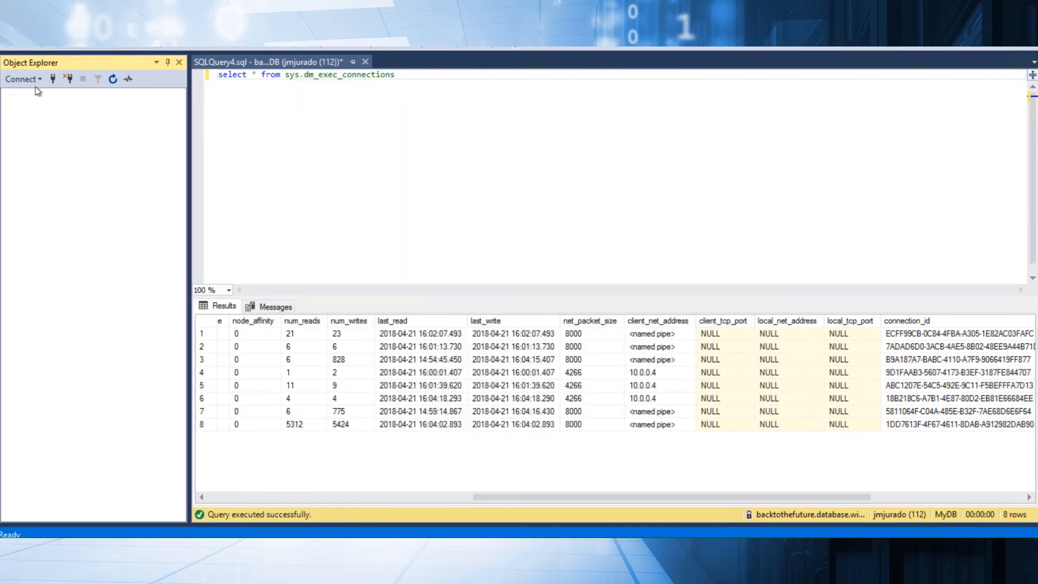
# - Reconnect to backtothefuture with the password, ping myjmjdsql.mysql.database.azure.com, and run netsh trace stop
pyautogui.click(22, 79)
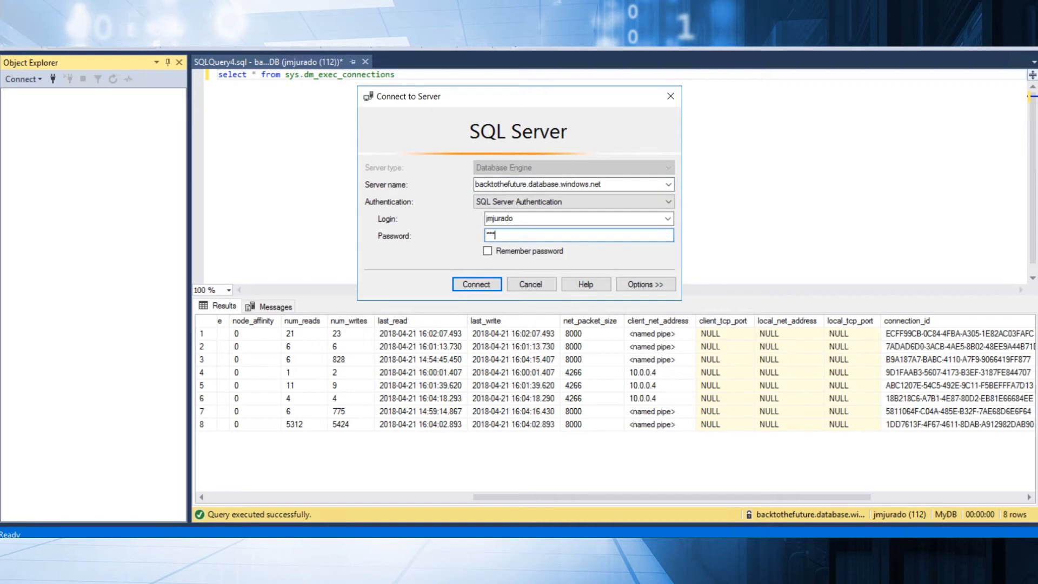
pyautogui.write('password')
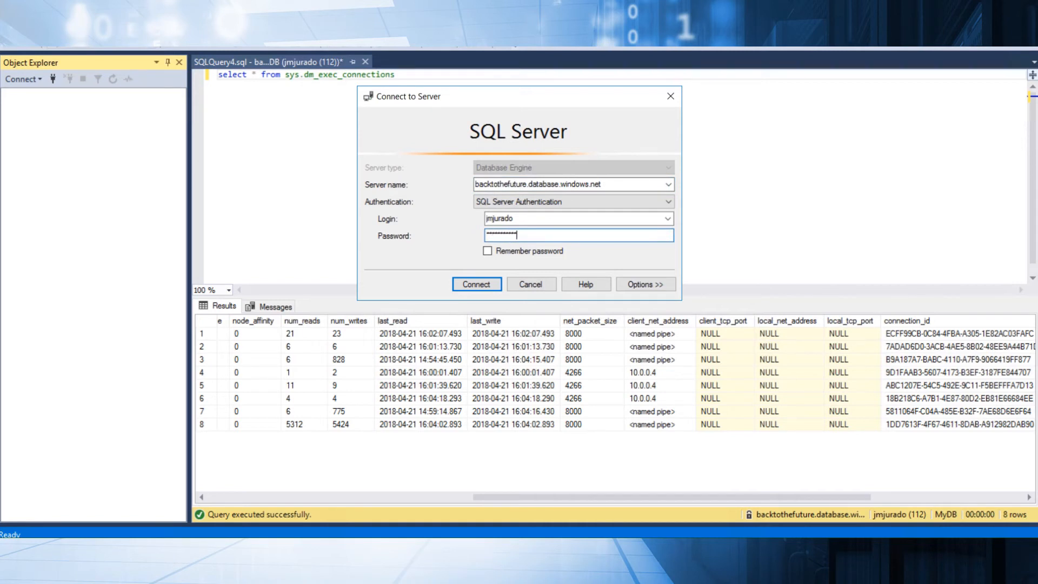
pyautogui.click(476, 284)
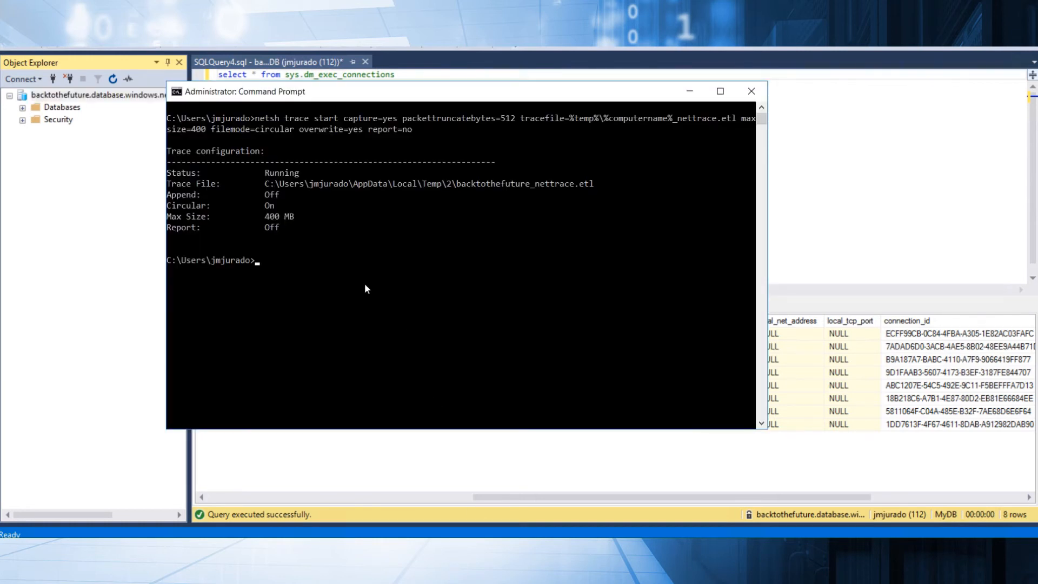
pyautogui.write('ping myjmjdsql.mysql.database.azure.com')
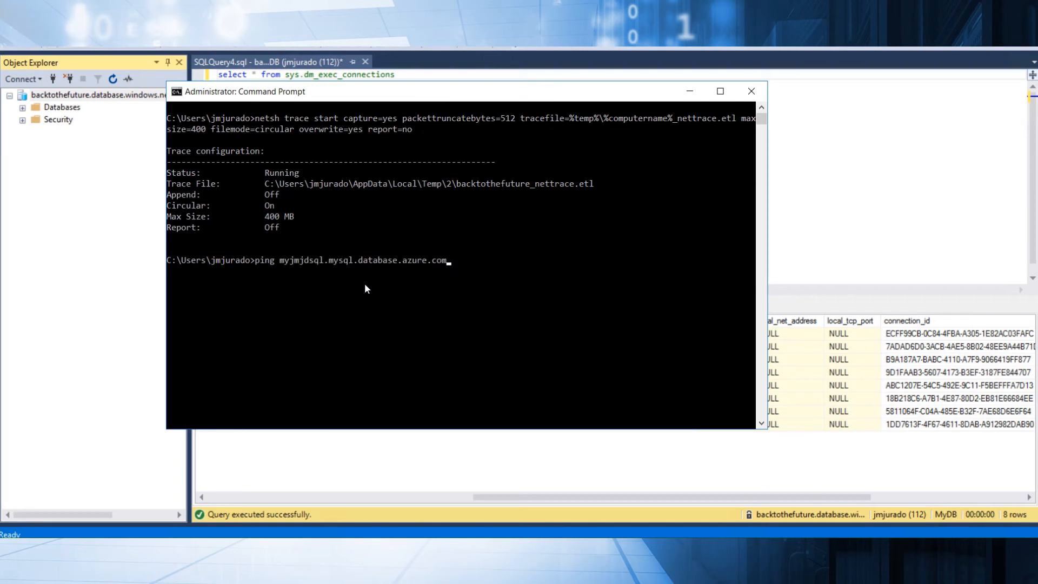
pyautogui.write('netsh trace stop')
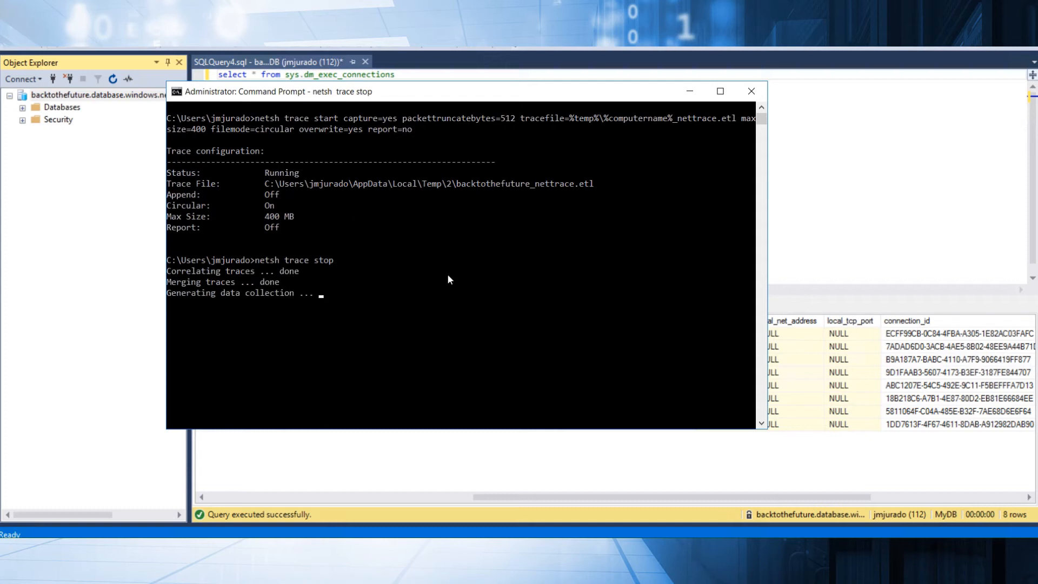
pyautogui.moveTo(674, 89)
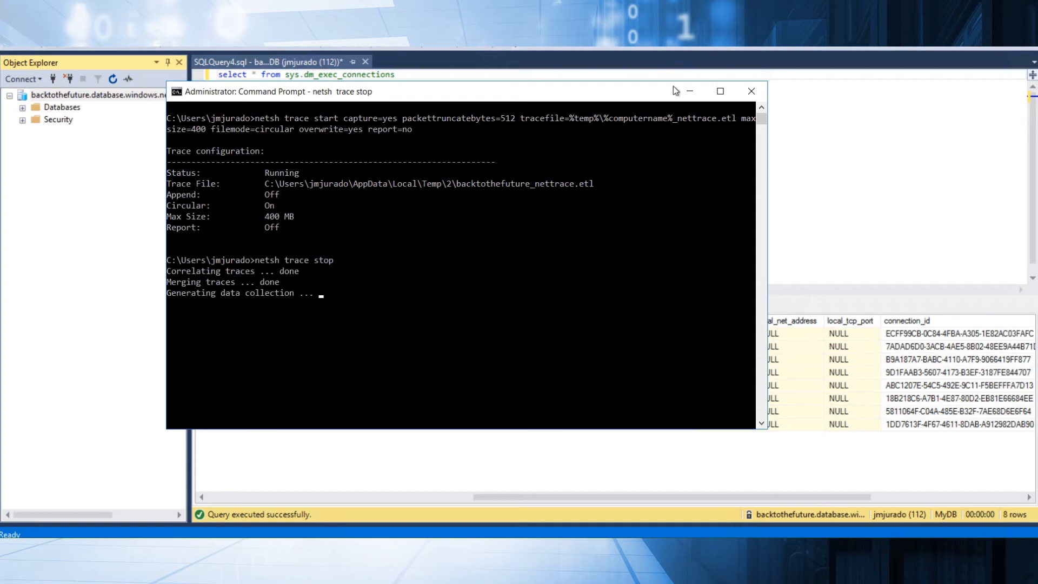
pyautogui.moveTo(633, 128)
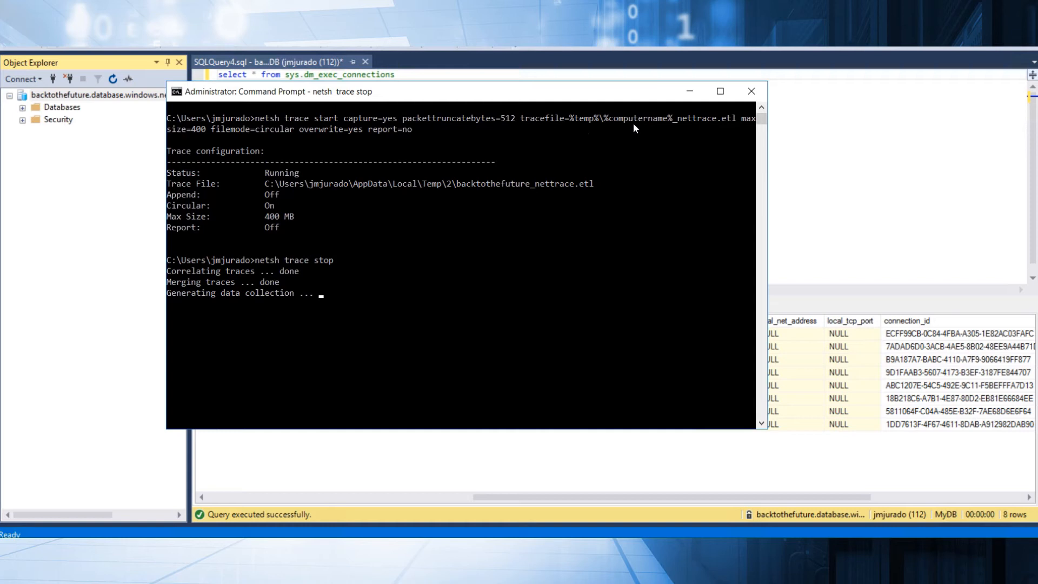
pyautogui.moveTo(686, 130)
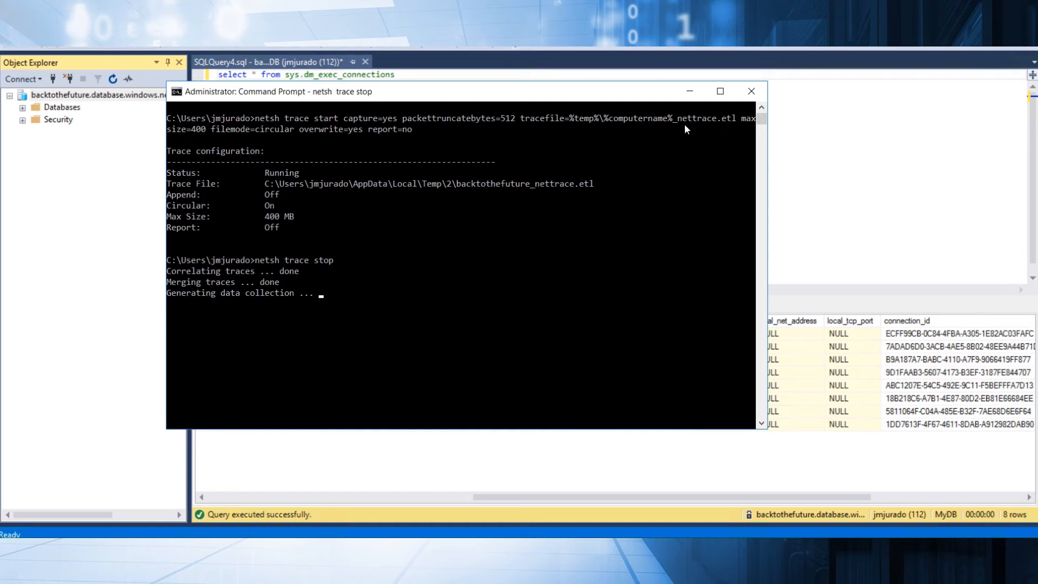
pyautogui.moveTo(589, 125)
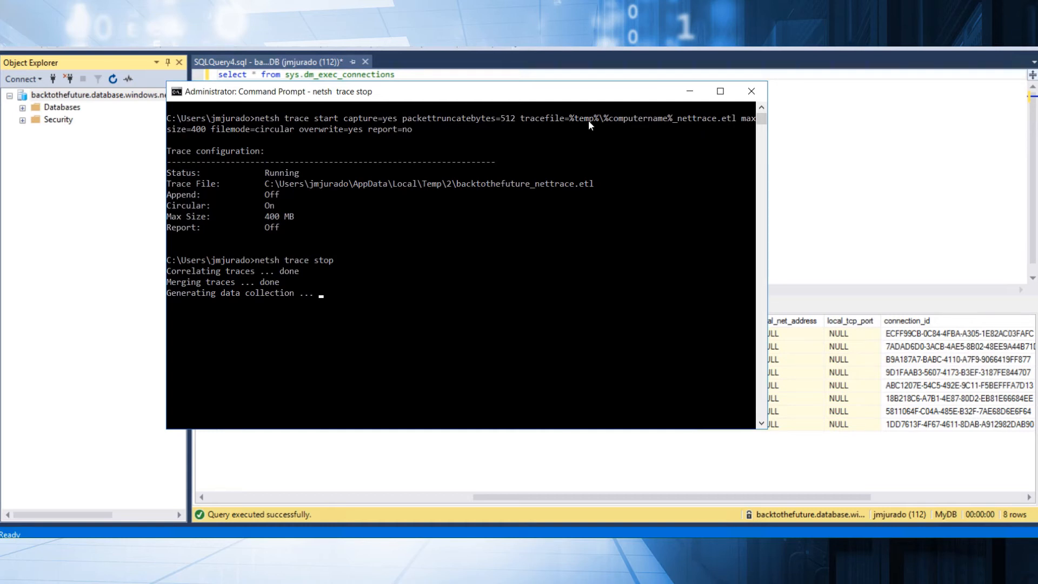
pyautogui.moveTo(667, 289)
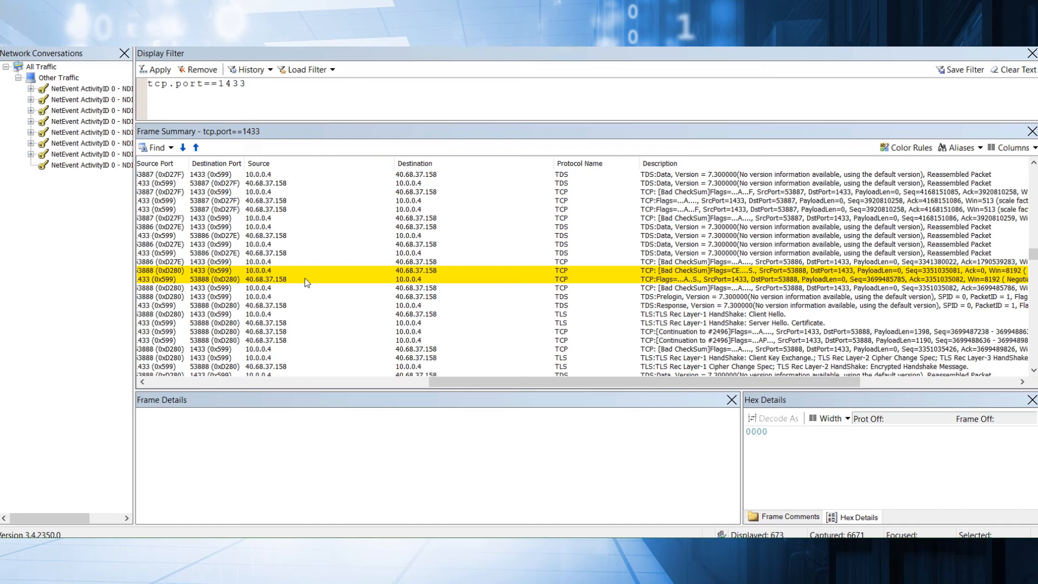
pyautogui.moveTo(326, 285)
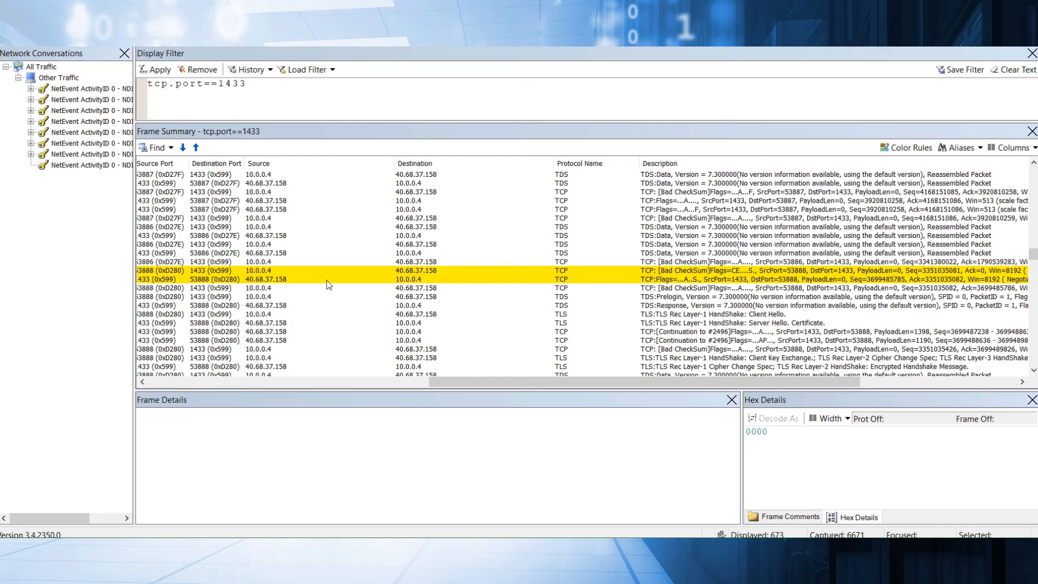
pyautogui.moveTo(254, 283)
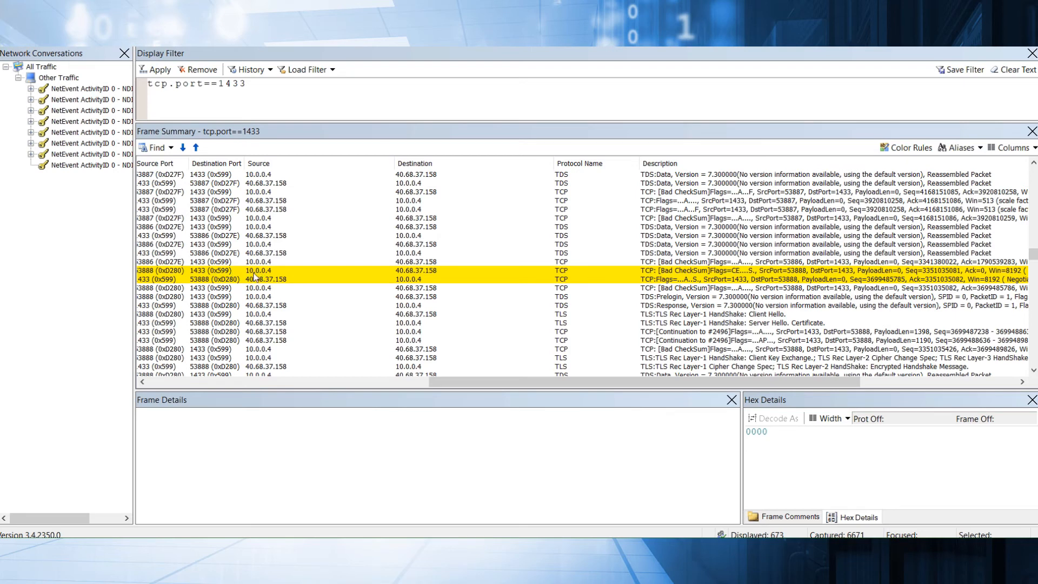
pyautogui.moveTo(274, 279)
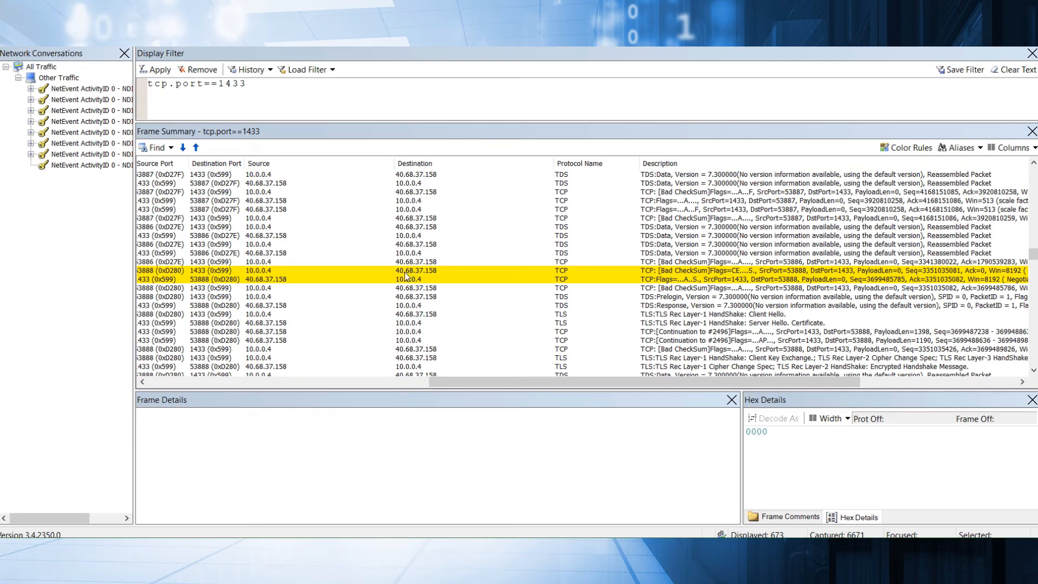
pyautogui.moveTo(410, 275)
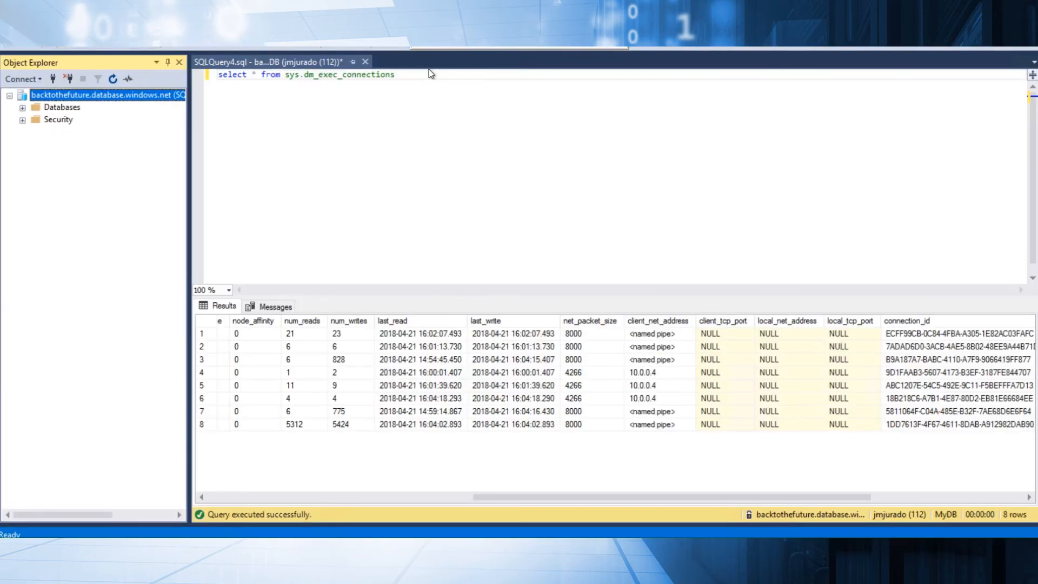
pyautogui.moveTo(254, 245)
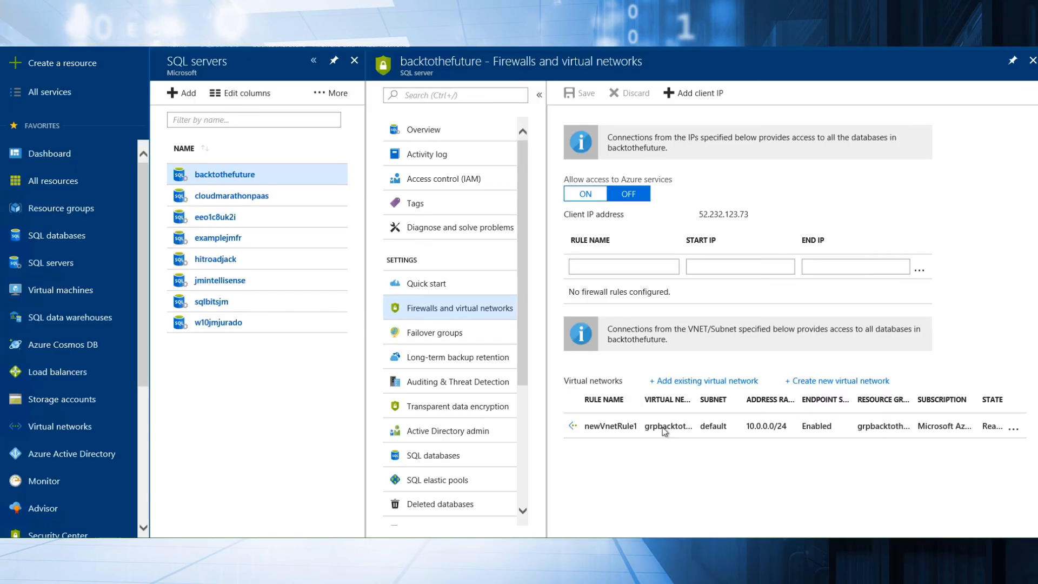
# - After viewing the newVnetRule1 rule, open the backtothefuture VM from Virtual machines
pyautogui.click(1017, 428)
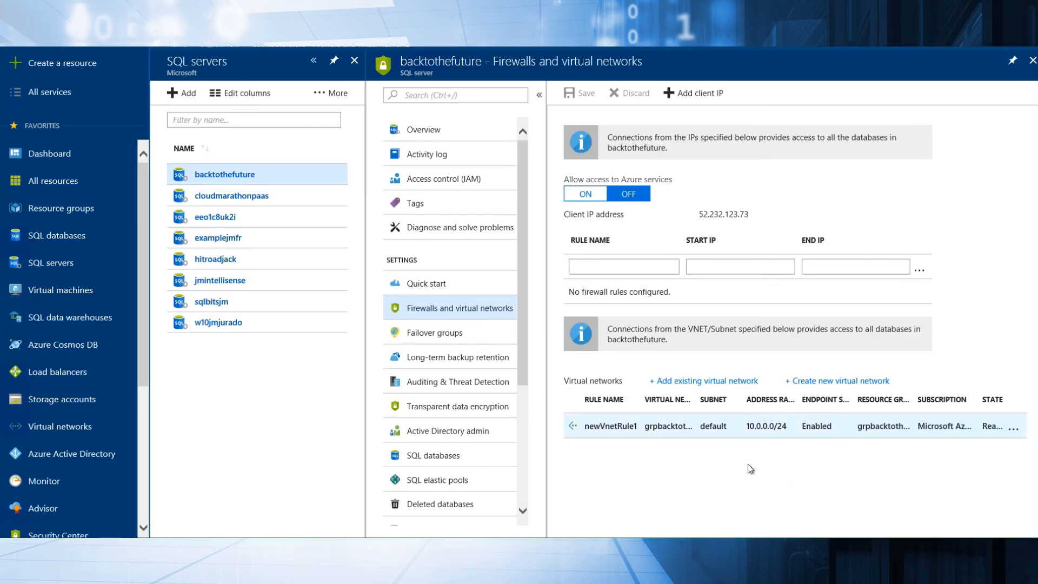
pyautogui.moveTo(47, 299)
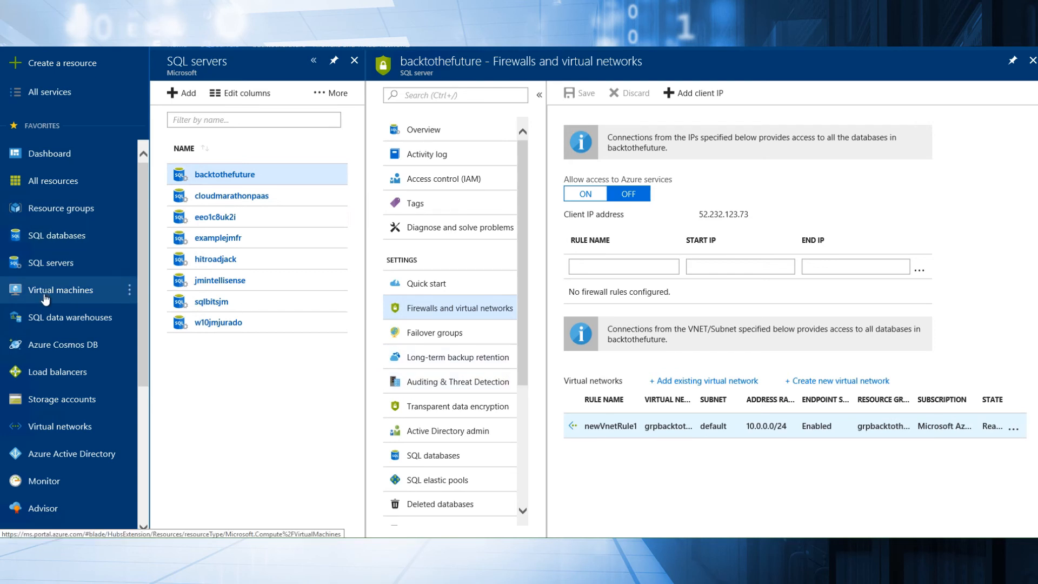
pyautogui.click(60, 290)
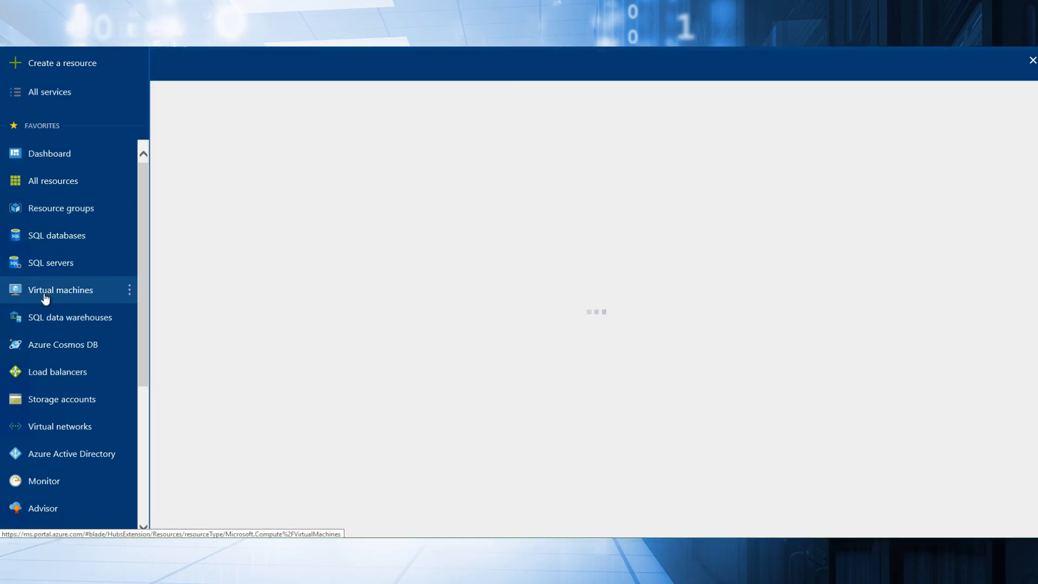
pyautogui.click(60, 290)
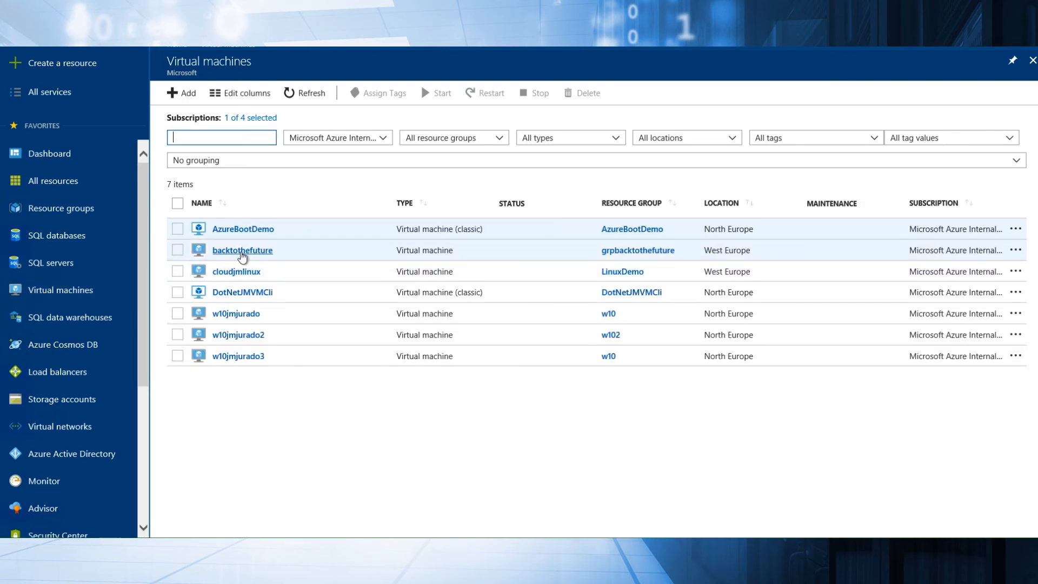
pyautogui.click(304, 92)
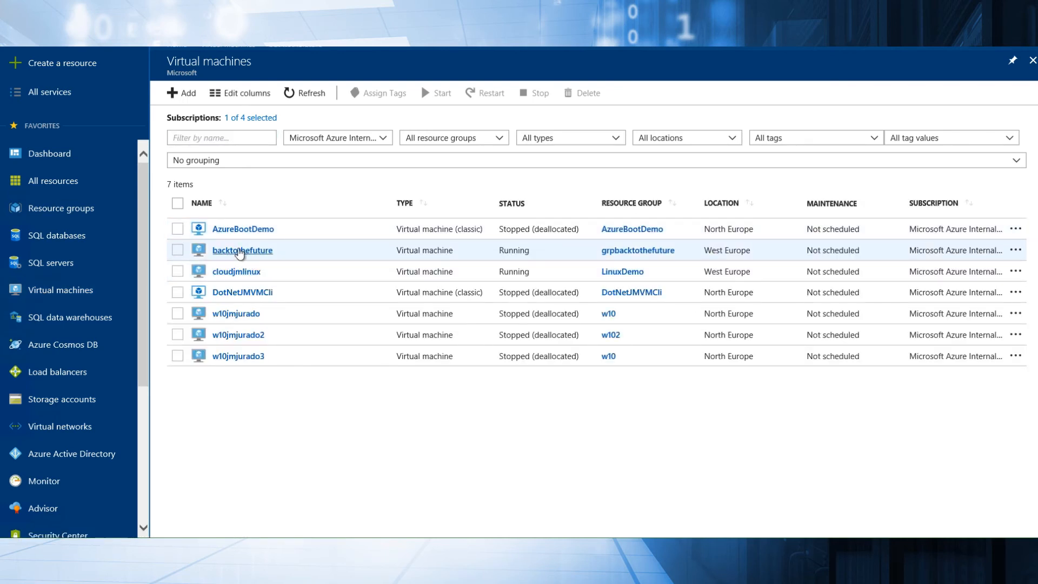
pyautogui.click(242, 251)
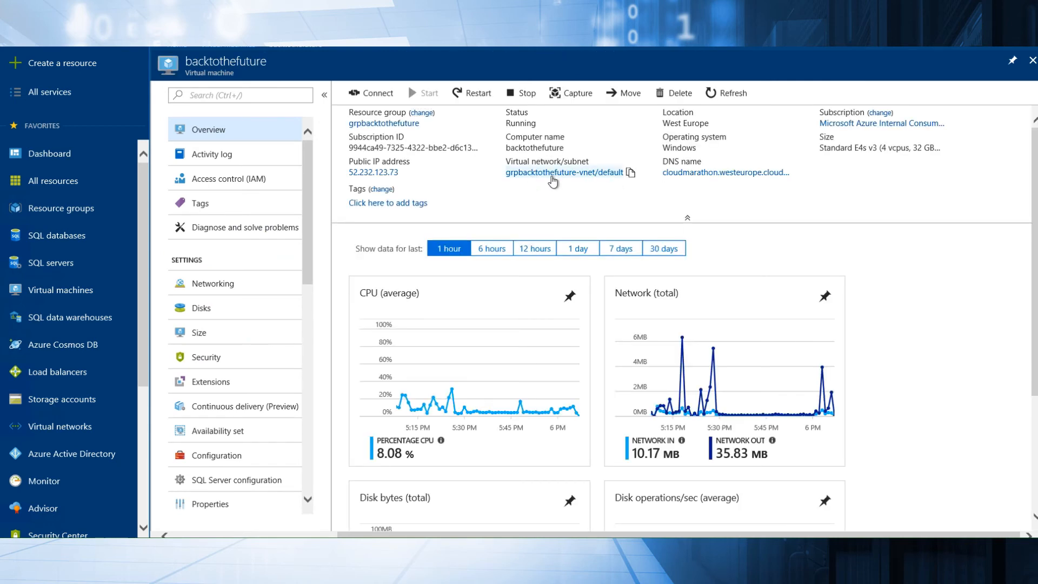
# - Delete the Microsoft.Sql service endpoint on the VM's virtual network default subnet
pyautogui.click(561, 172)
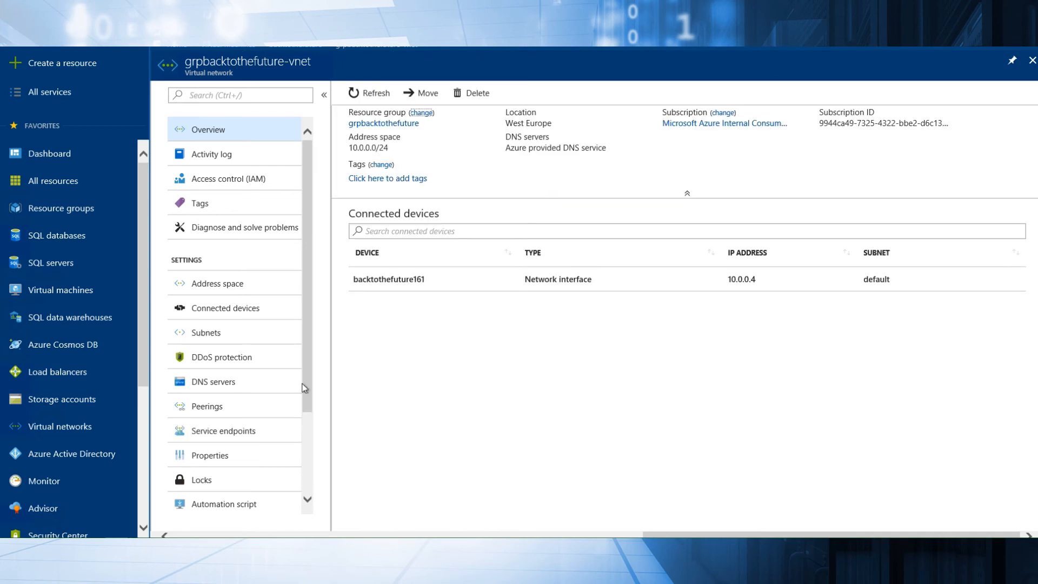
pyautogui.click(222, 431)
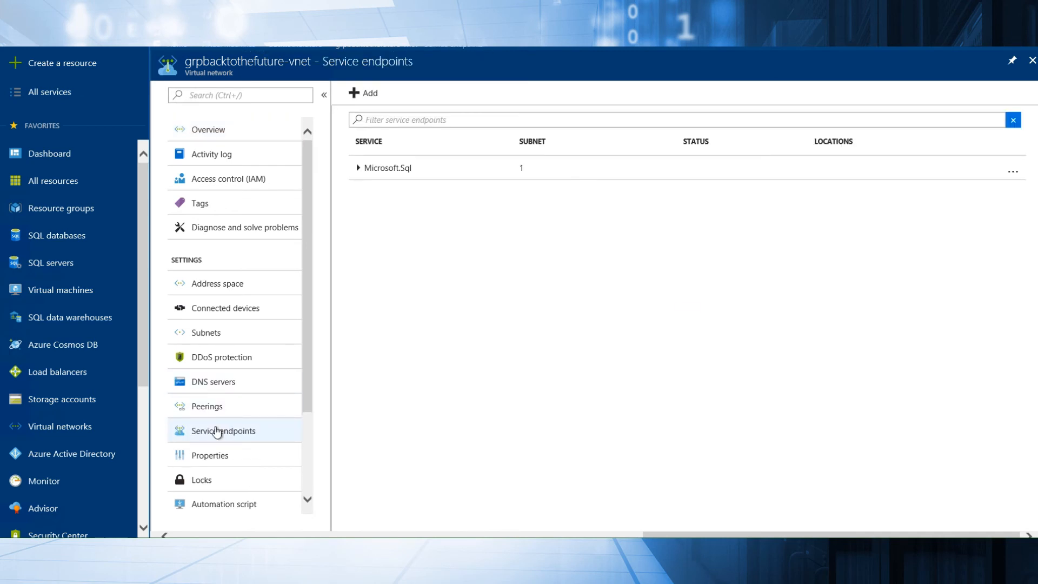
pyautogui.click(358, 167)
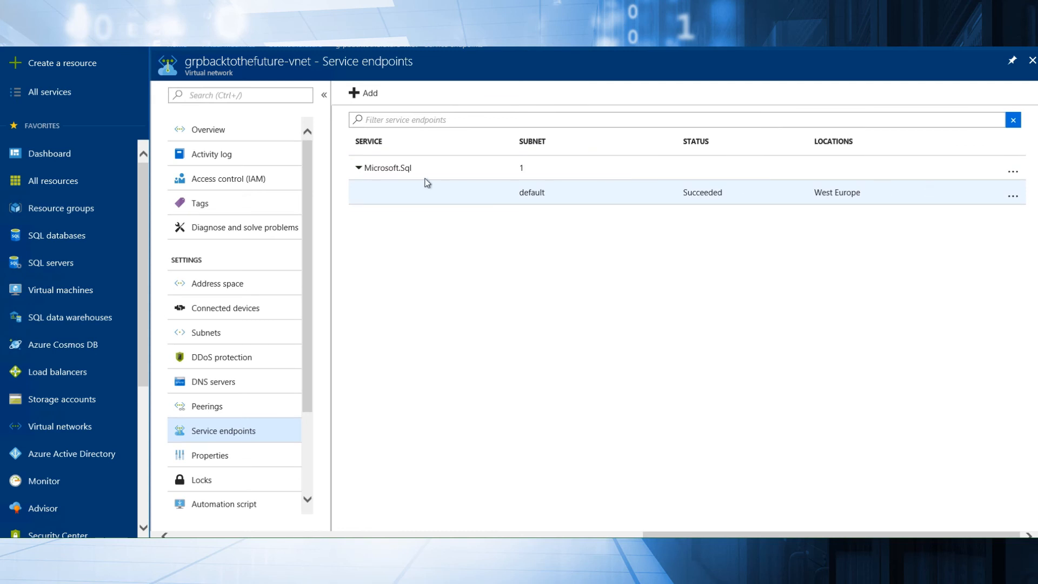
pyautogui.click(1012, 193)
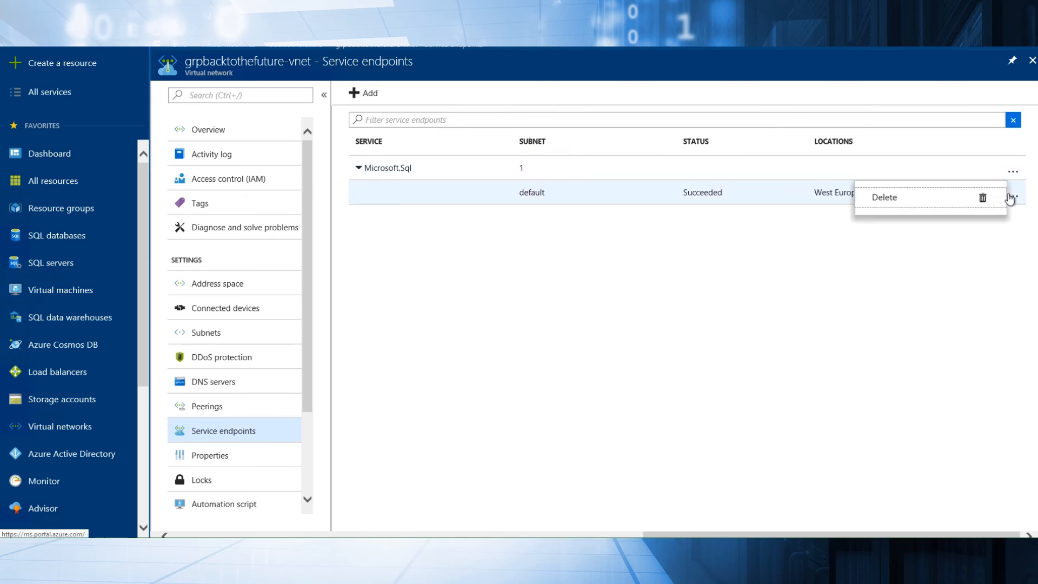
pyautogui.click(885, 197)
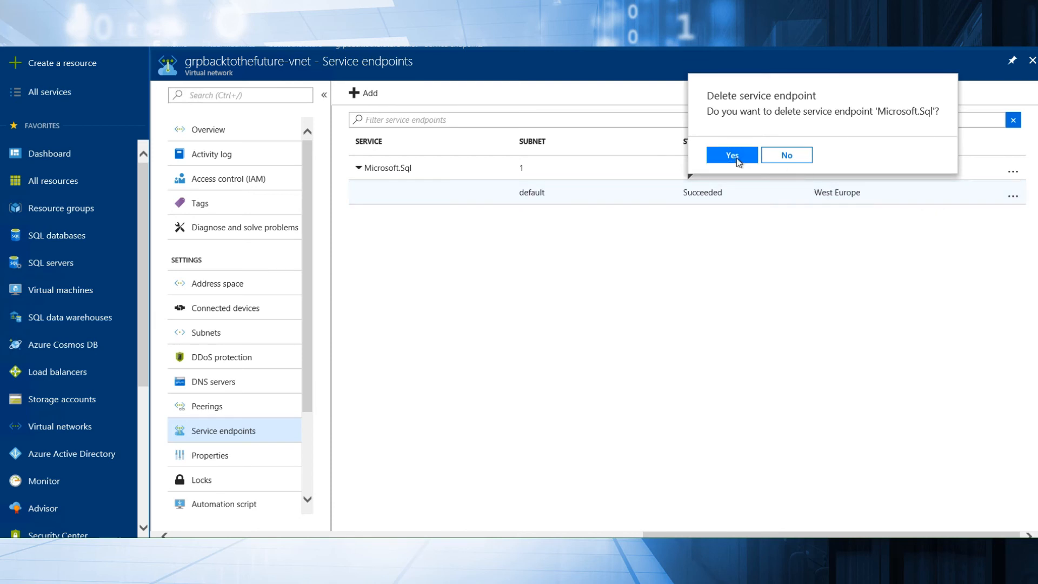
pyautogui.click(731, 155)
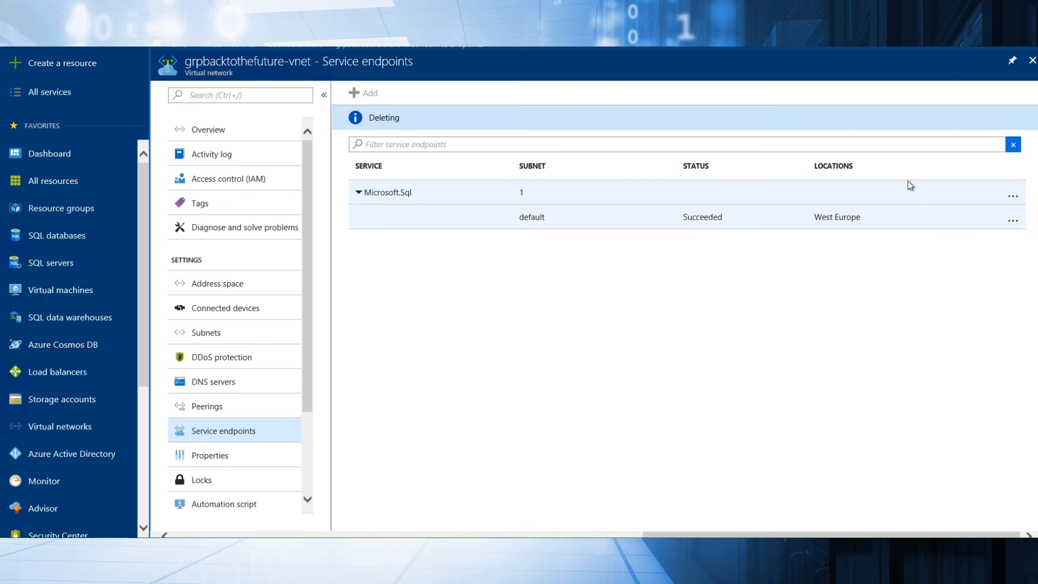
pyautogui.moveTo(317, 325)
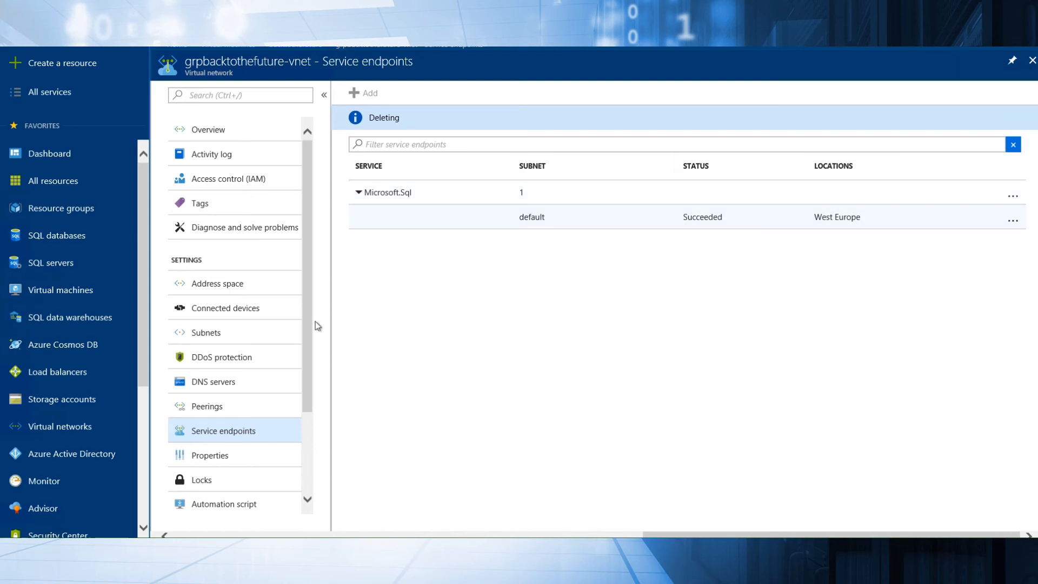
pyautogui.moveTo(65, 293)
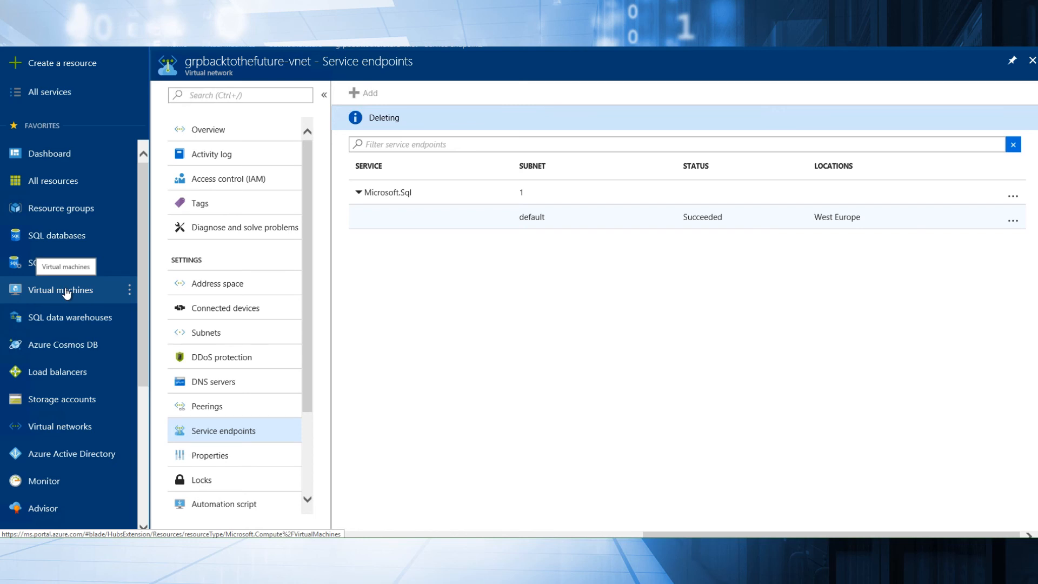
pyautogui.moveTo(52, 266)
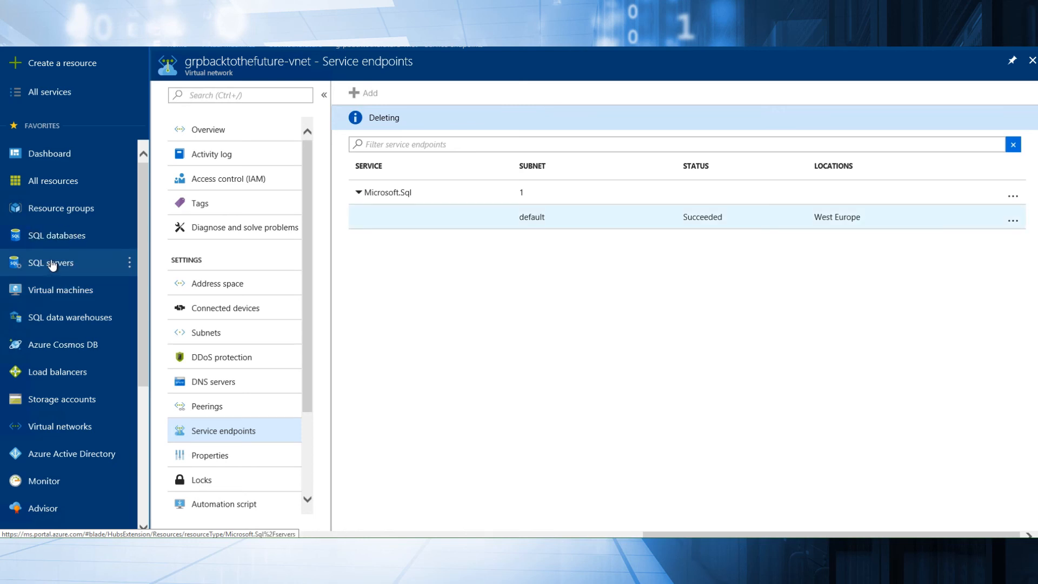
# - Open the backtothefuture SQL server's firewalls and virtual networks settings
pyautogui.click(50, 263)
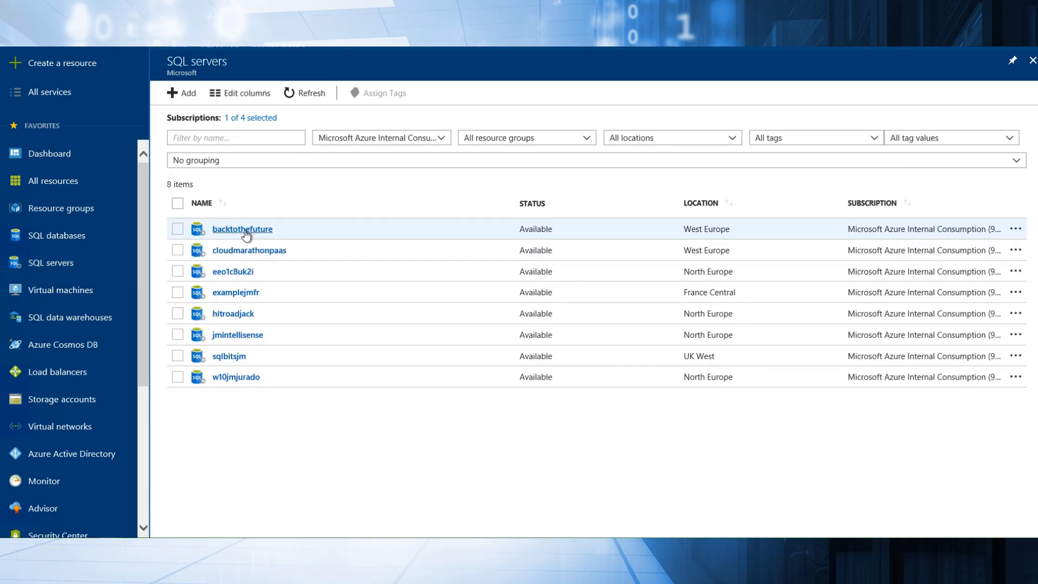
pyautogui.click(242, 229)
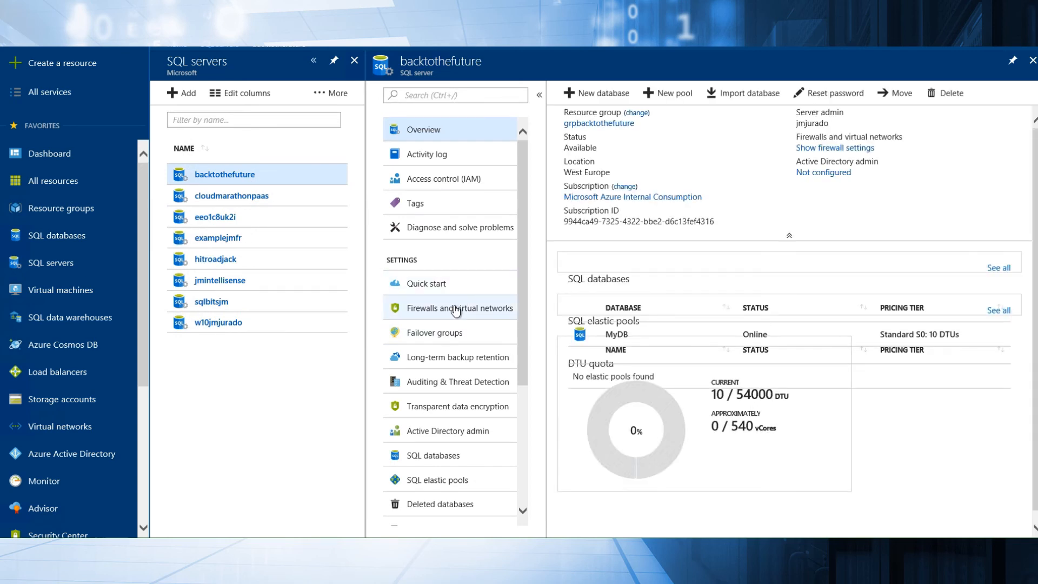
pyautogui.click(459, 307)
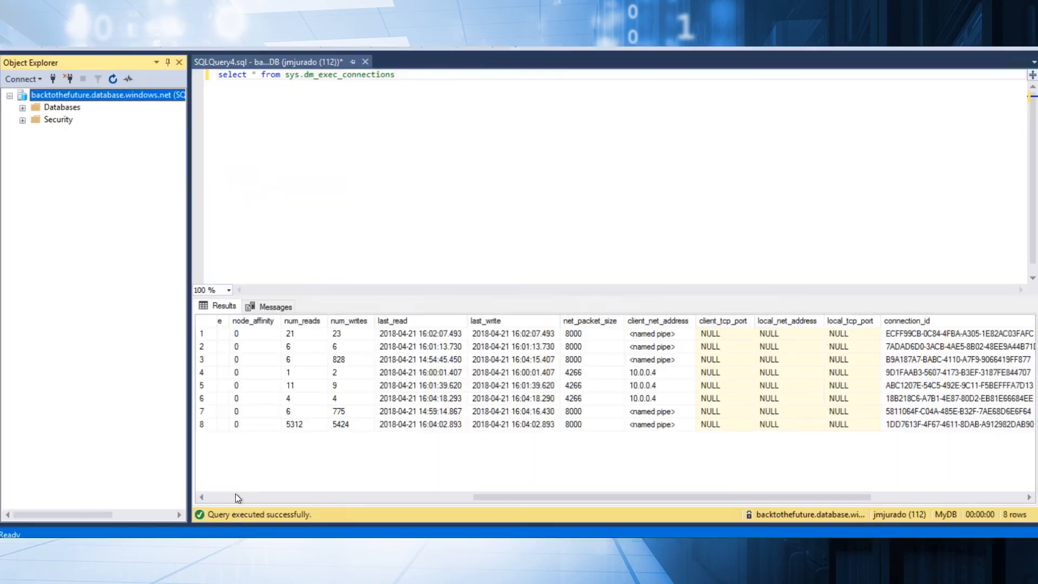
# - Reconnect to backtothefuture.database.windows.net with the password, triggering the New Firewall Rule prompt
pyautogui.click(365, 61)
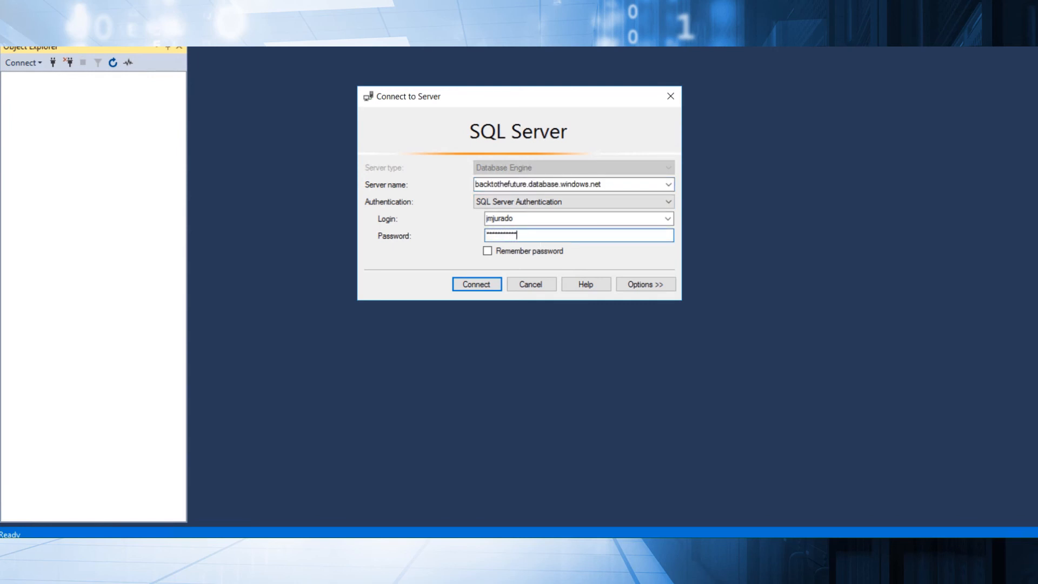
pyautogui.write('••••')
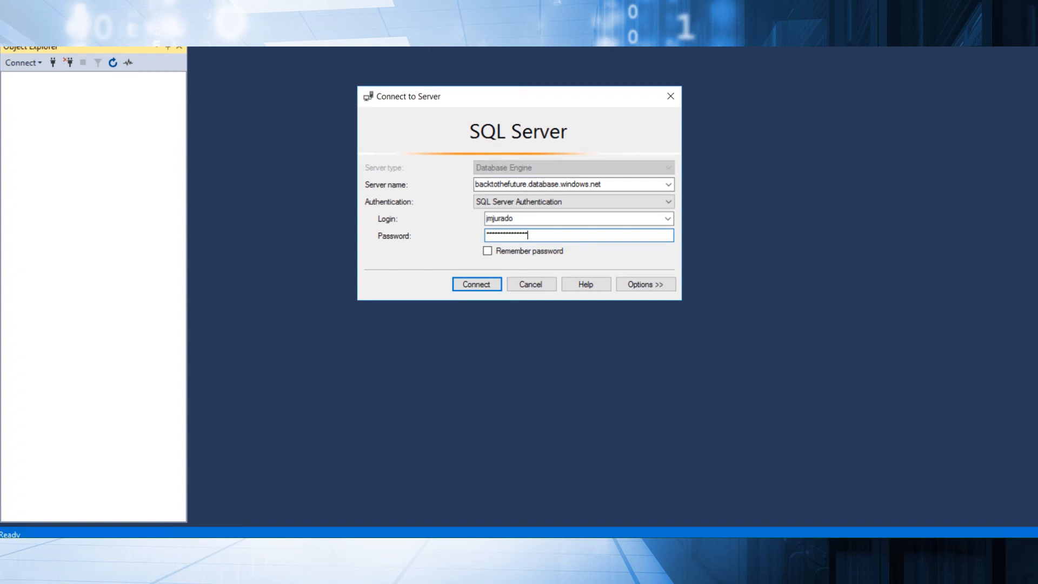
pyautogui.click(476, 284)
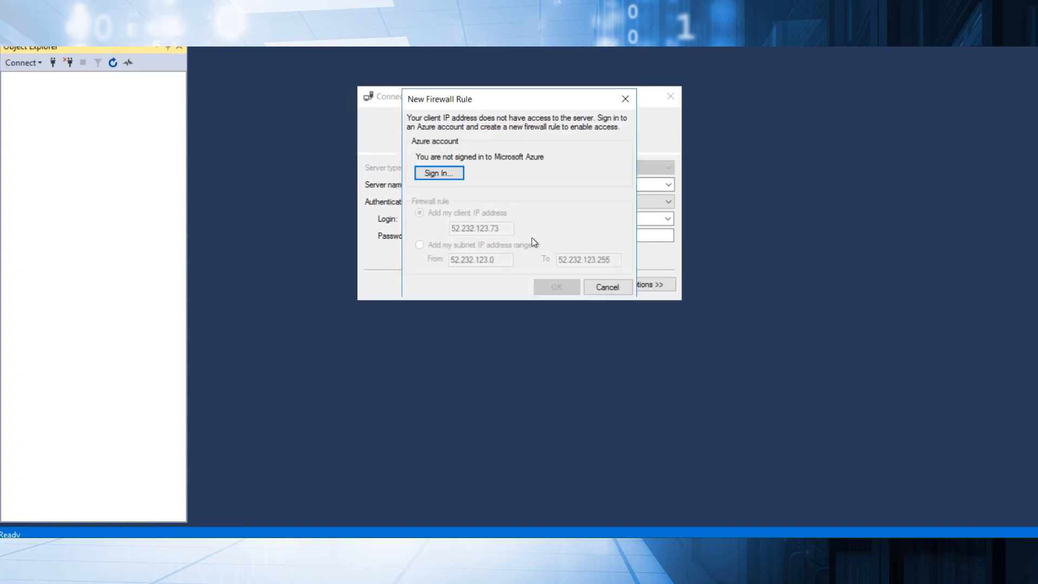
pyautogui.moveTo(504, 201)
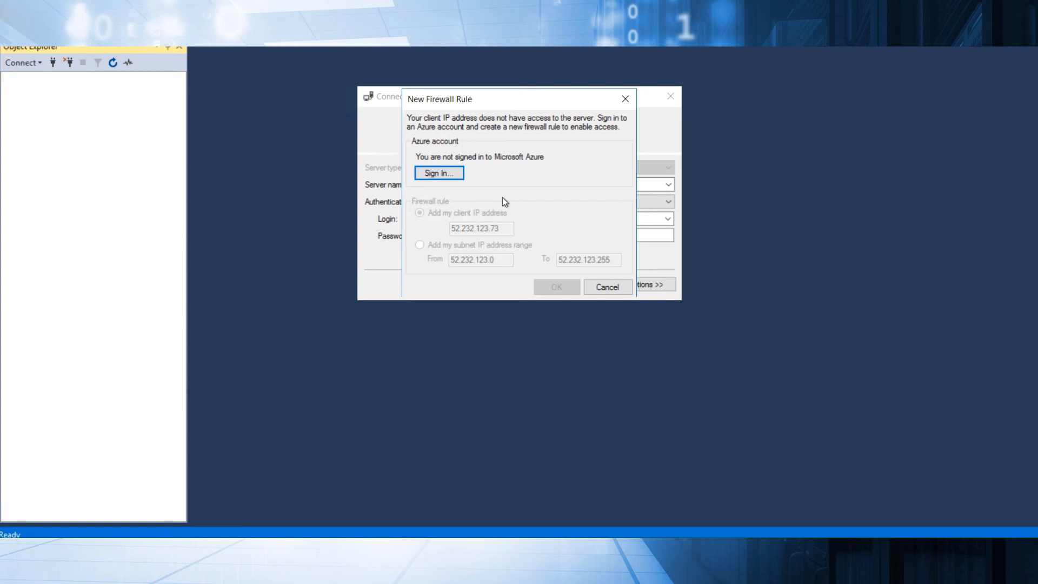
pyautogui.moveTo(572, 214)
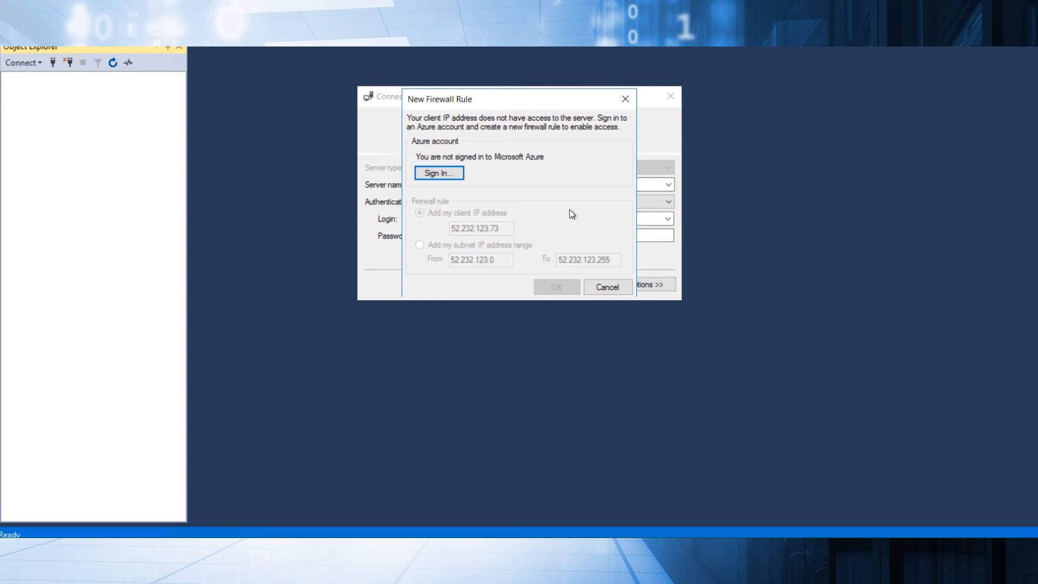
pyautogui.moveTo(567, 187)
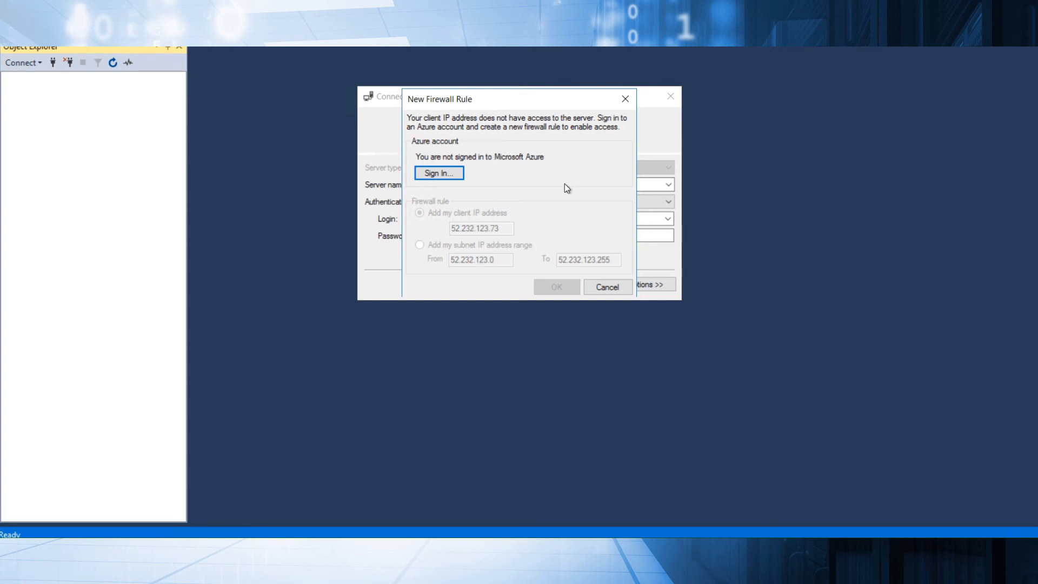
pyautogui.moveTo(557, 187)
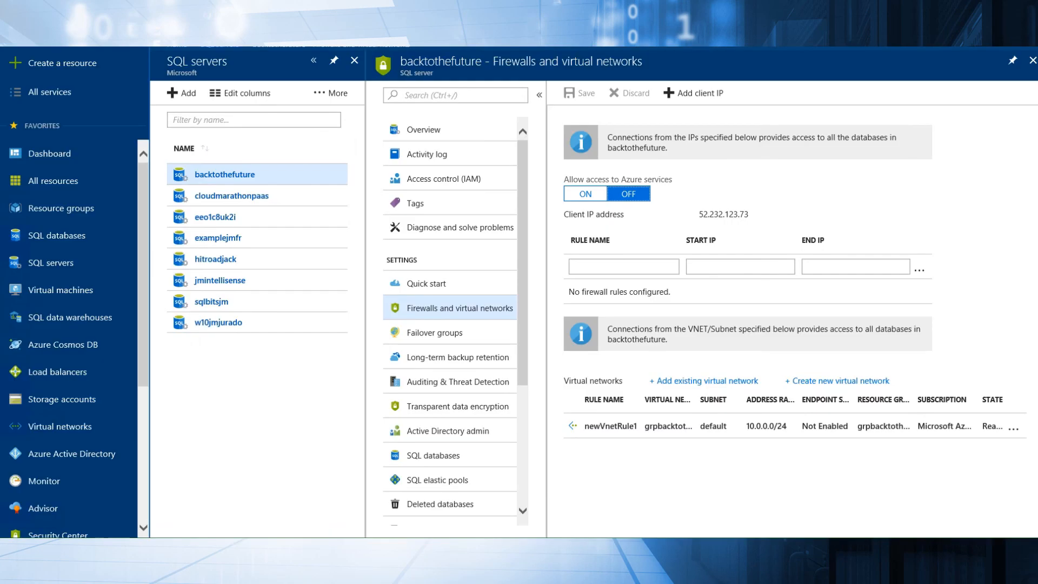
pyautogui.moveTo(733, 467)
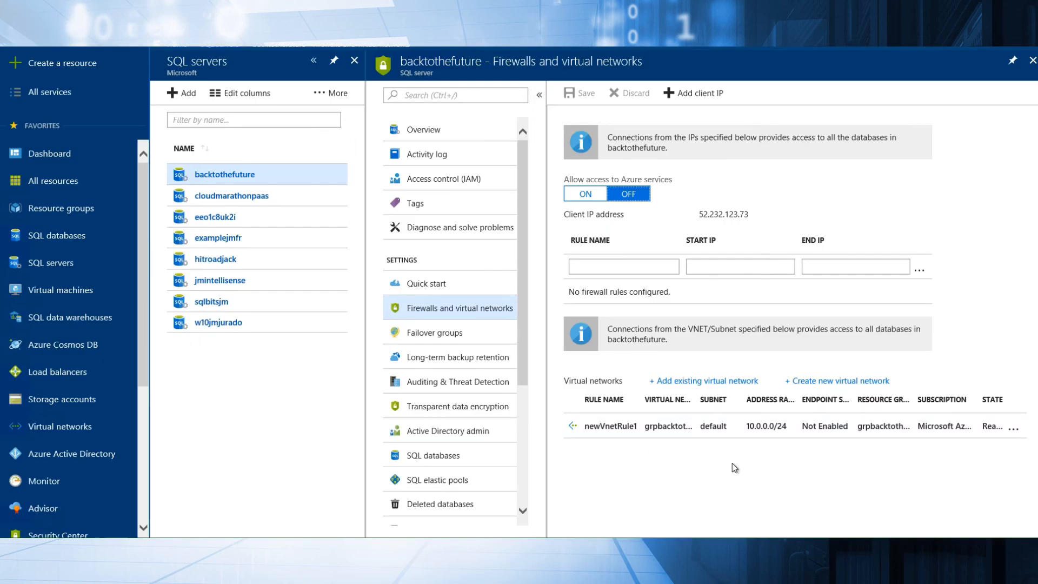
pyautogui.moveTo(644, 423)
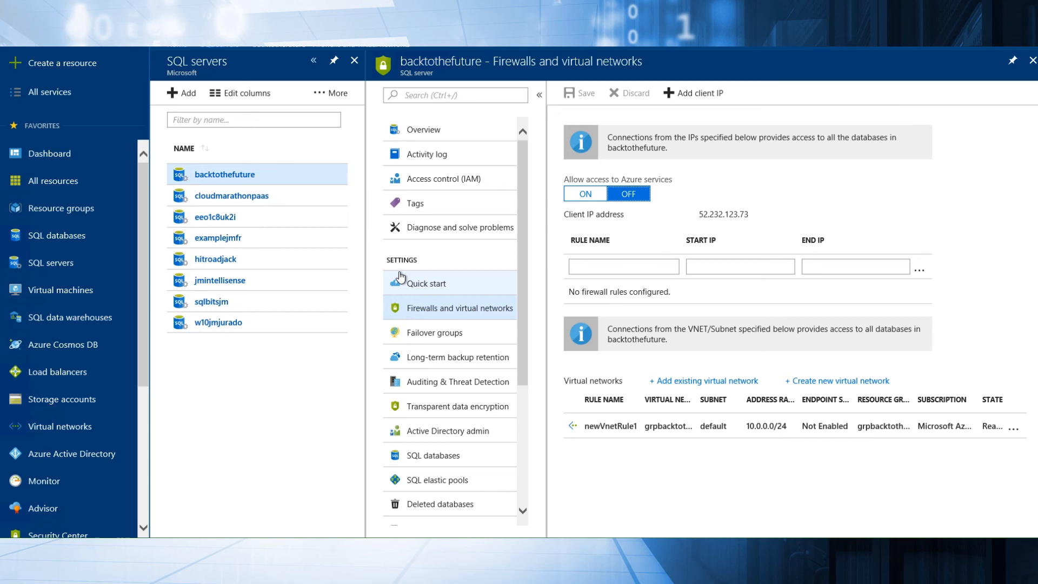
pyautogui.moveTo(900, 341)
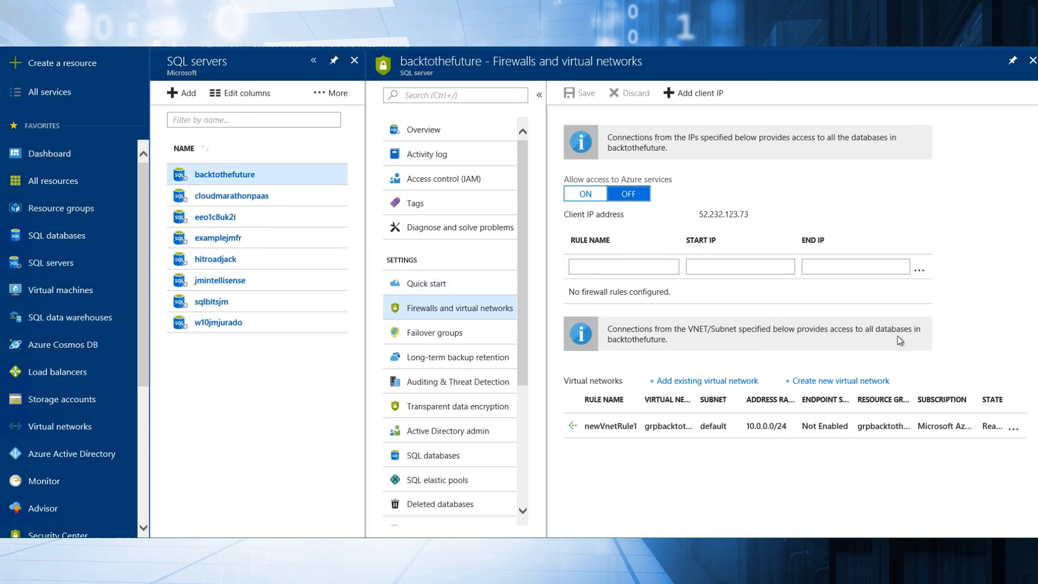